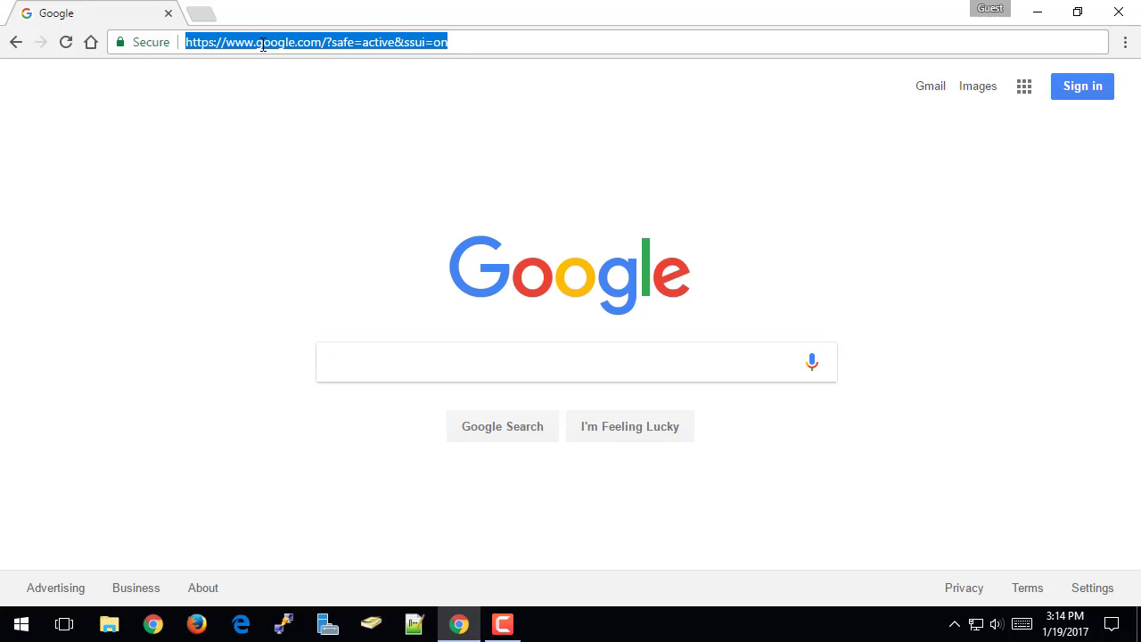
{"action": "type", "text": "https://www.google.com/landing/2step/"}
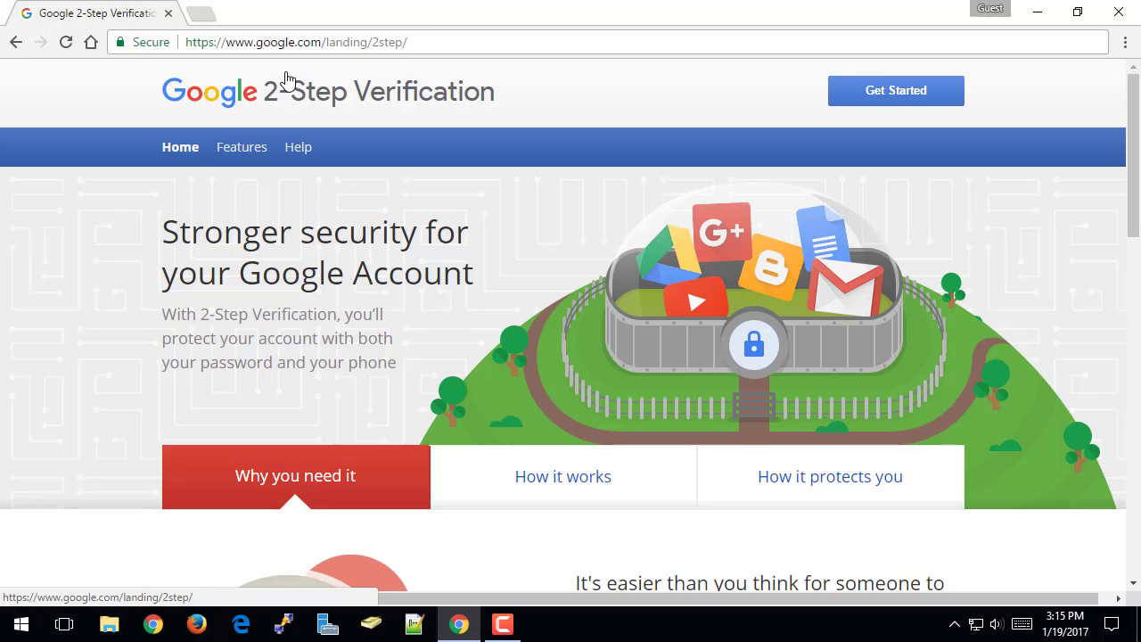
{"action": "left_click", "coordinate": [895, 89]}
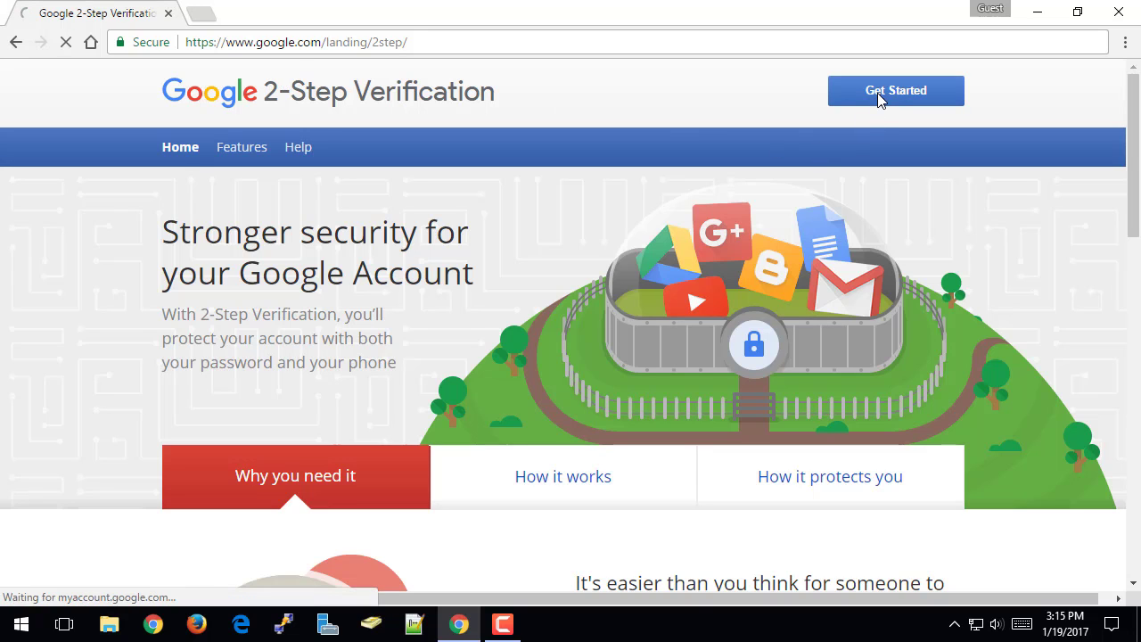
{"action": "left_click", "coordinate": [895, 89]}
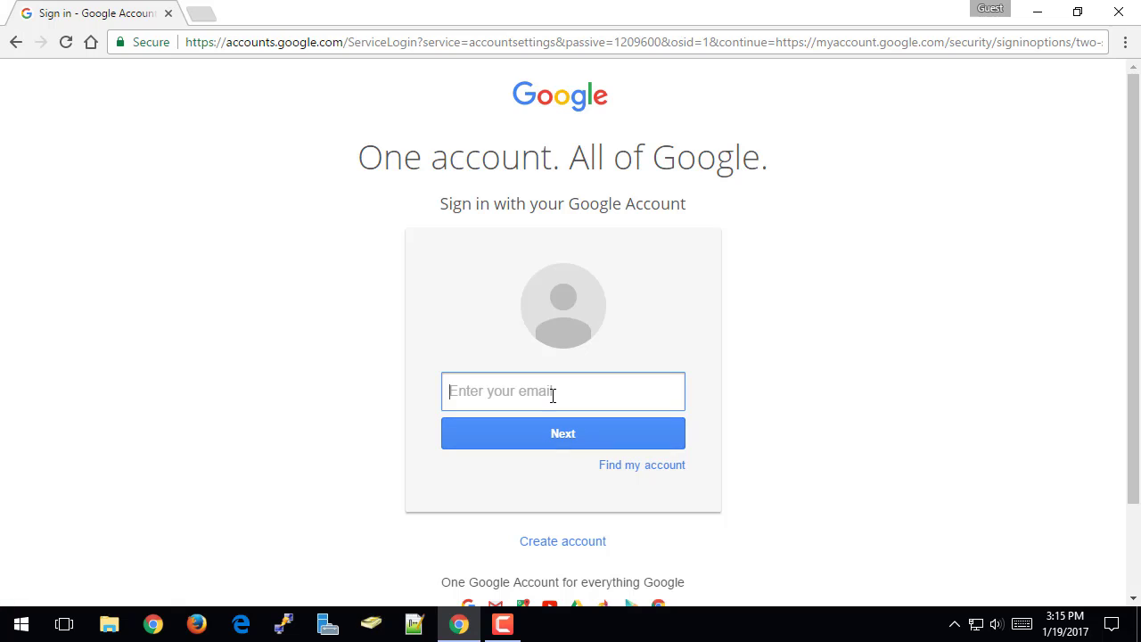
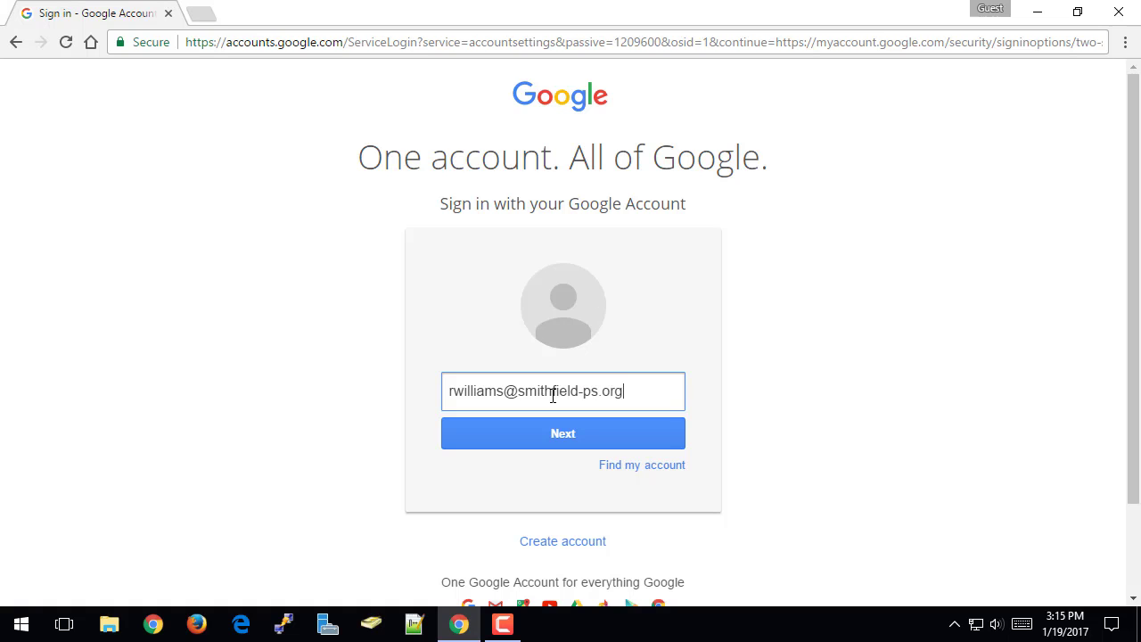
{"action": "left_click", "coordinate": [564, 433]}
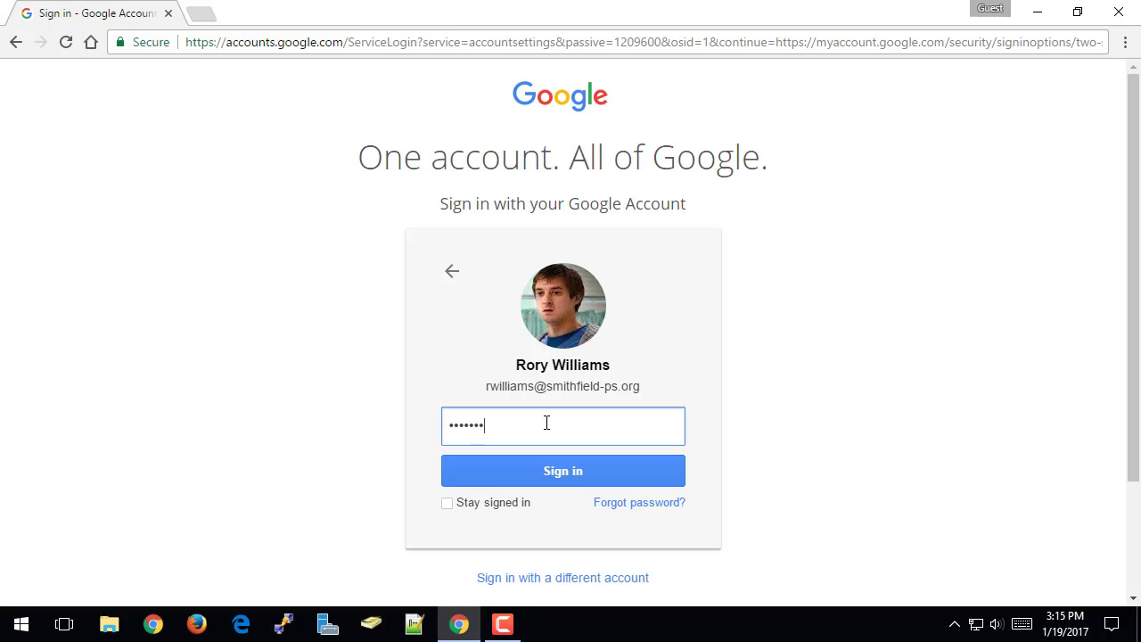
Step: Enter the account password and sign in
{"action": "type", "text": "•••"}
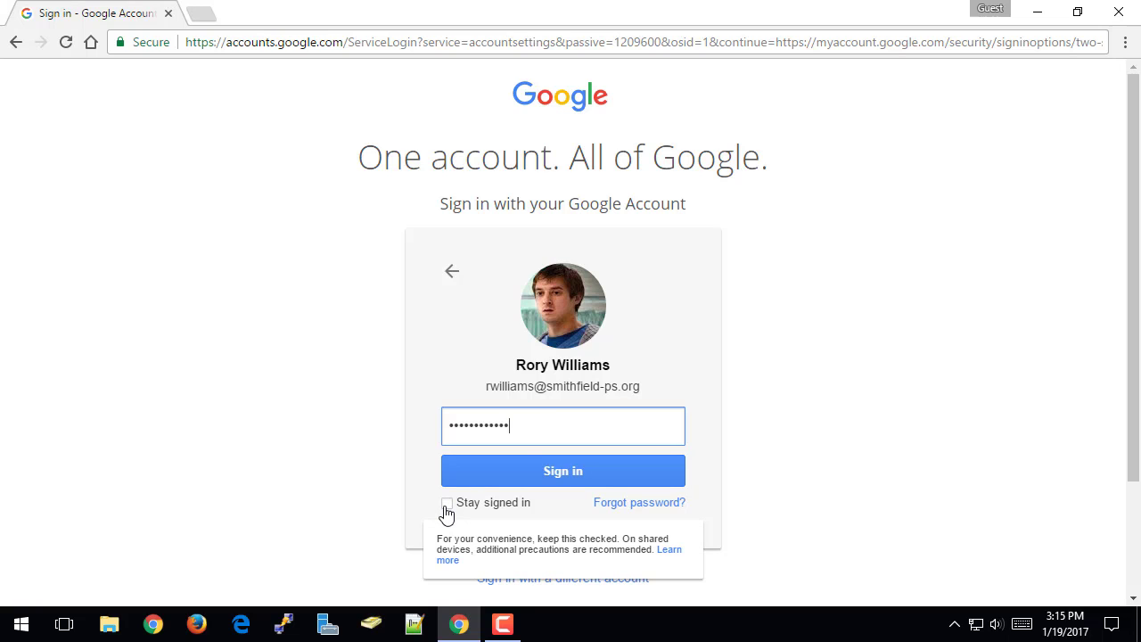
{"action": "left_click", "coordinate": [564, 471]}
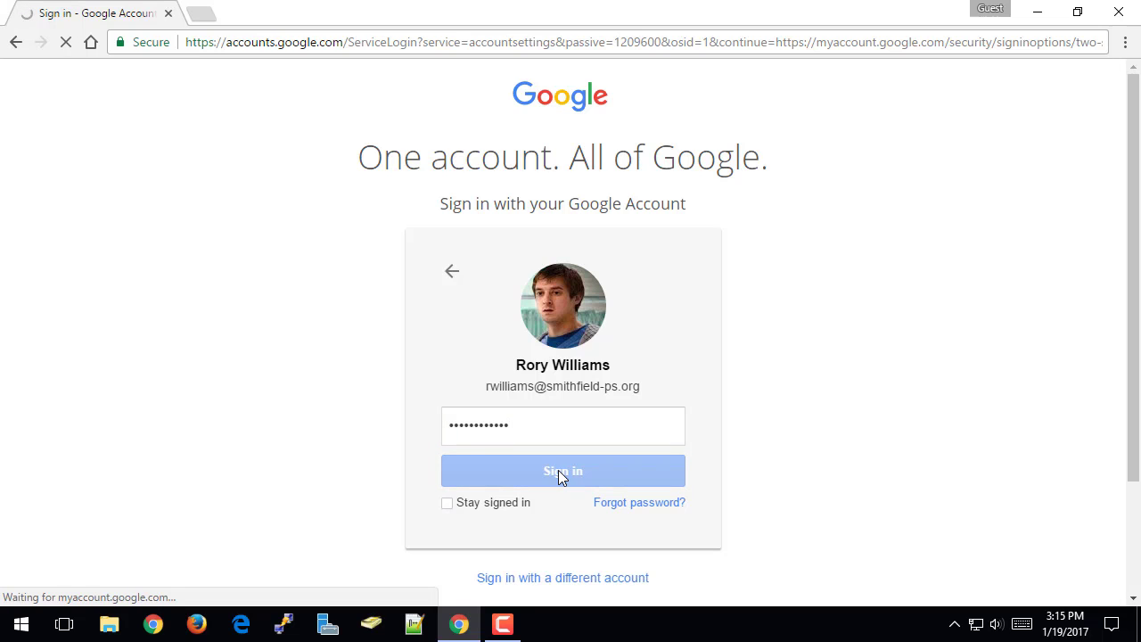
Step: Start the 2-Step Verification enrollment and confirm the re-entered password to reach phone setup
{"action": "left_click", "coordinate": [563, 471]}
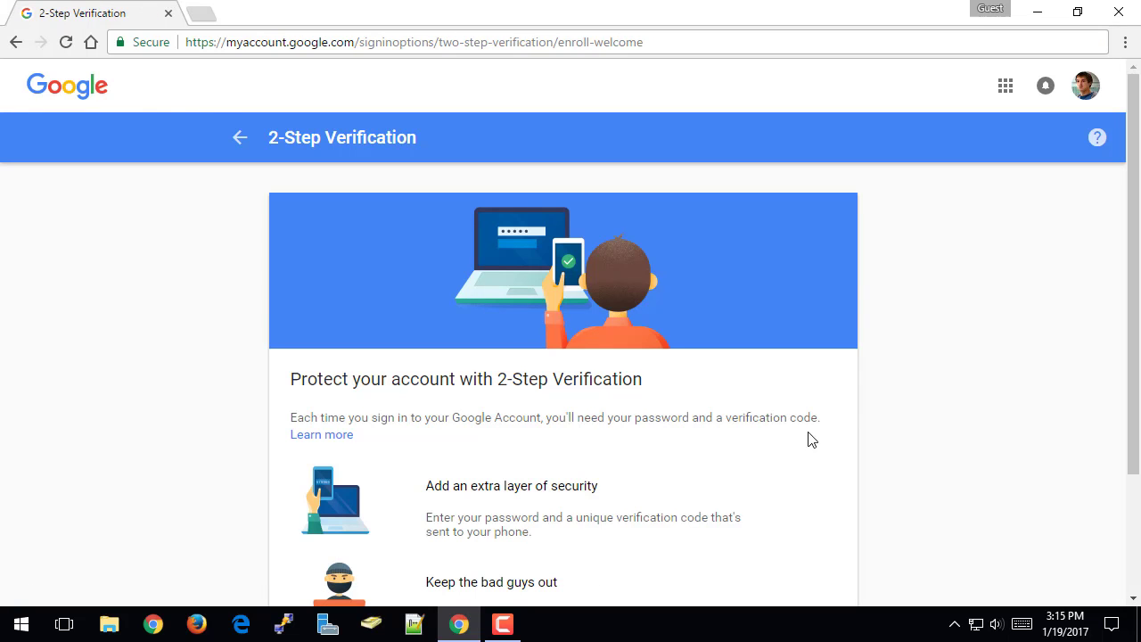
{"action": "scroll", "scroll_direction": "down", "scroll_amount": 3}
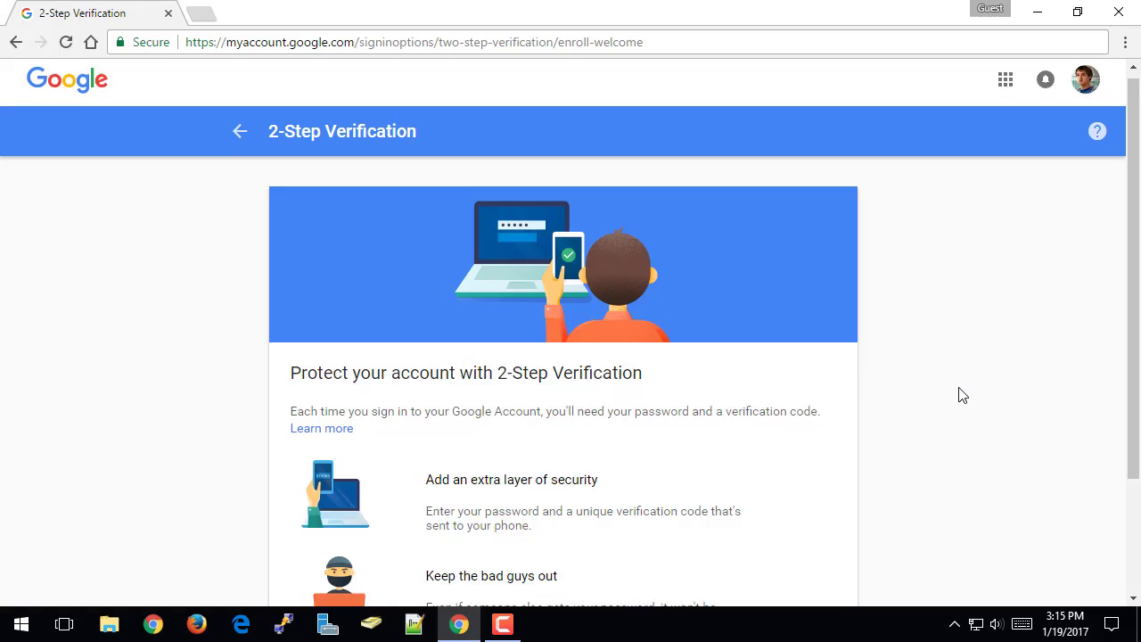
{"action": "scroll", "scroll_direction": "down", "scroll_amount": 3}
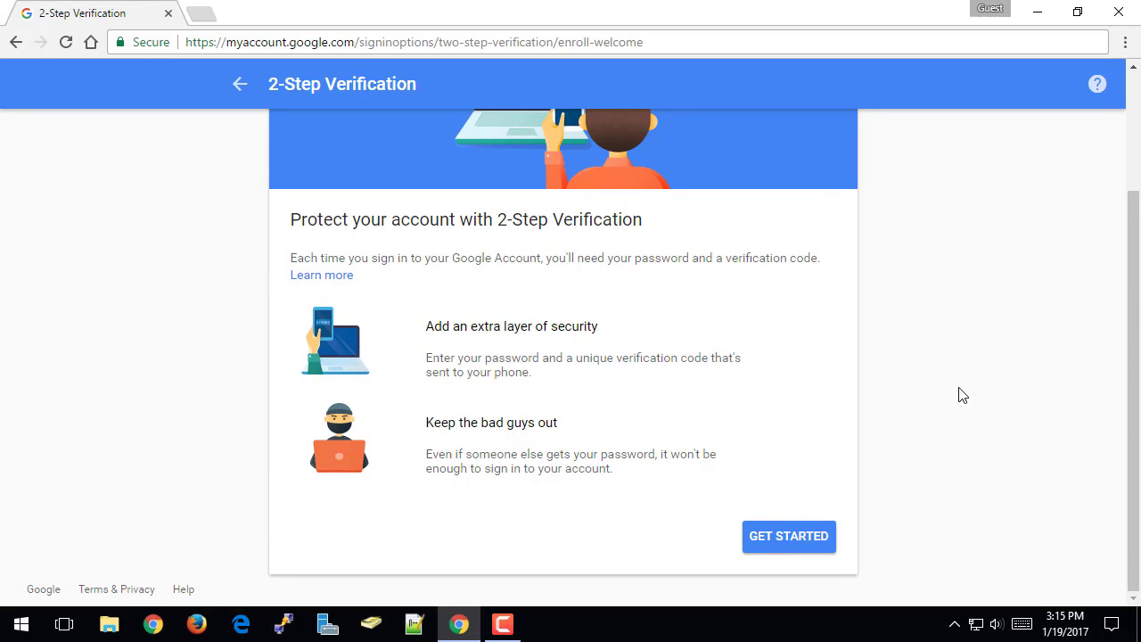
{"action": "mouse_move", "coordinate": [791, 542]}
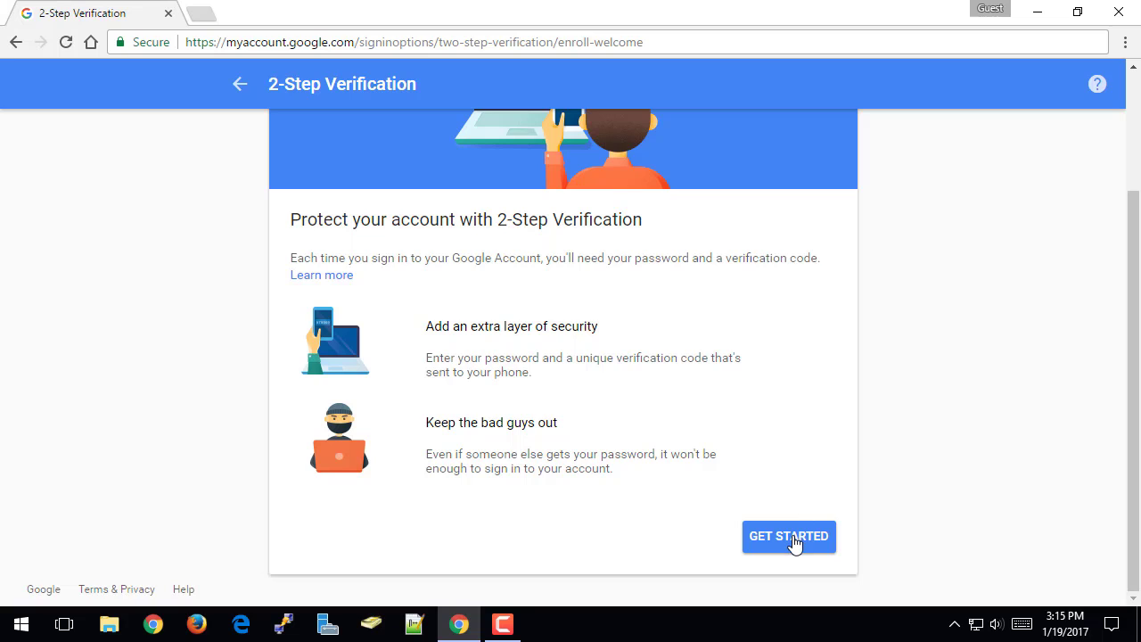
{"action": "left_click", "coordinate": [788, 535]}
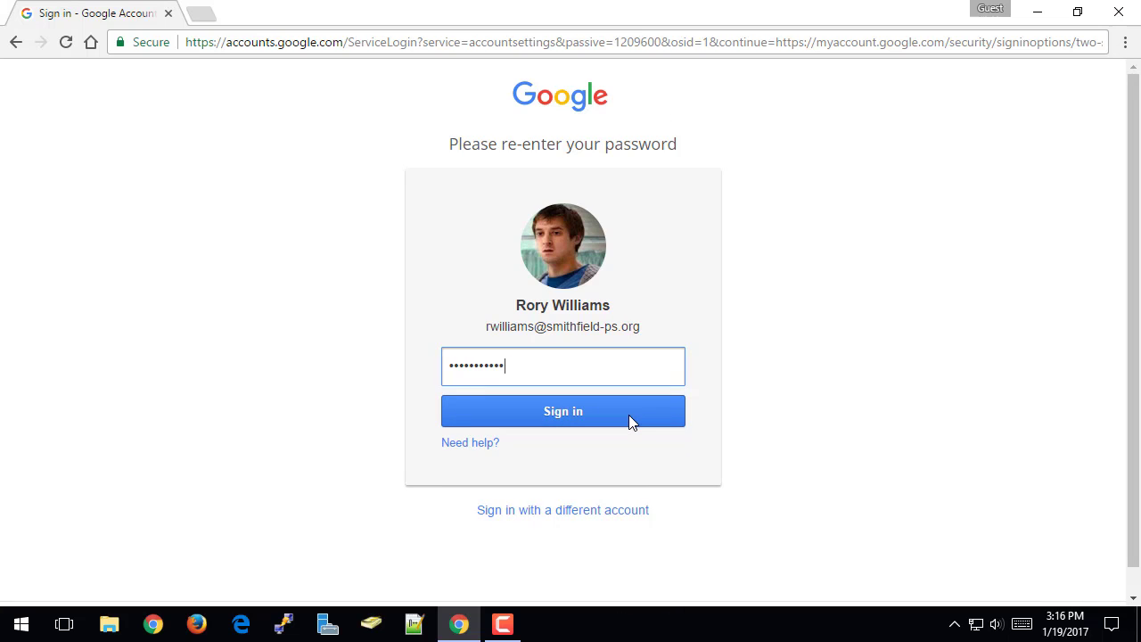
{"action": "left_click", "coordinate": [563, 410]}
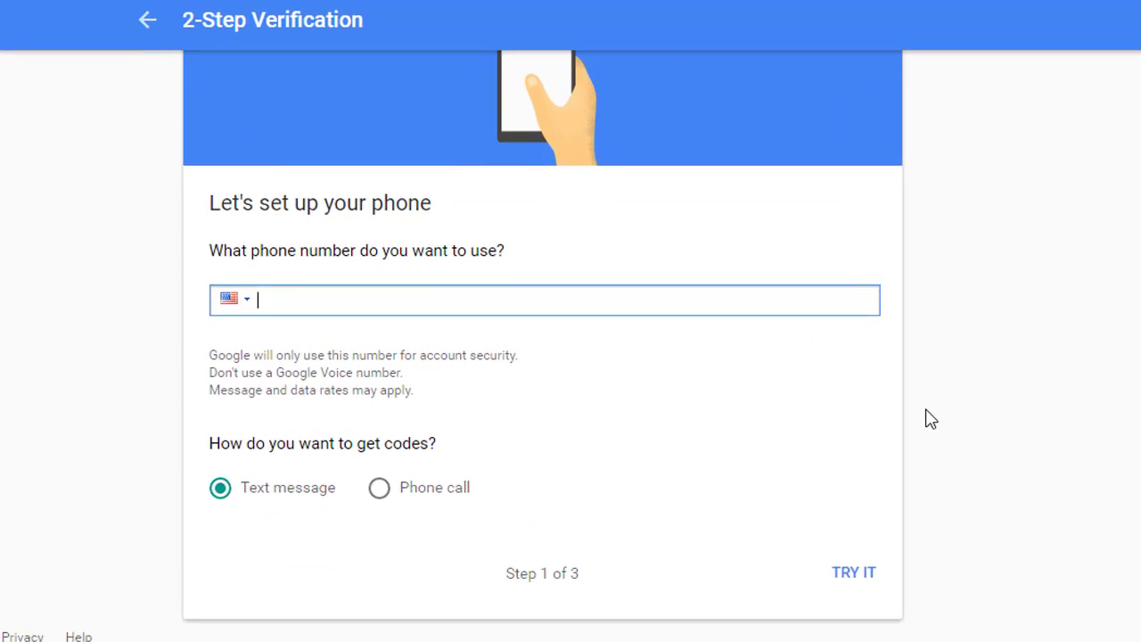
Step: Send a test verification code by text message to the entered phone number
{"action": "scroll", "scroll_direction": "down", "scroll_amount": 3}
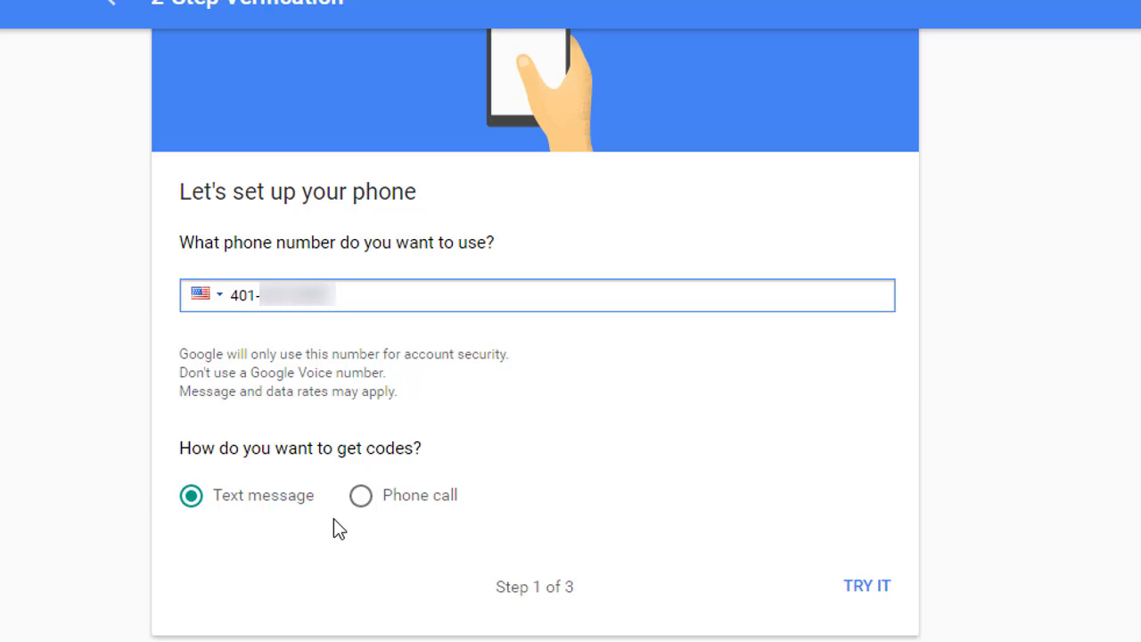
{"action": "mouse_move", "coordinate": [203, 520]}
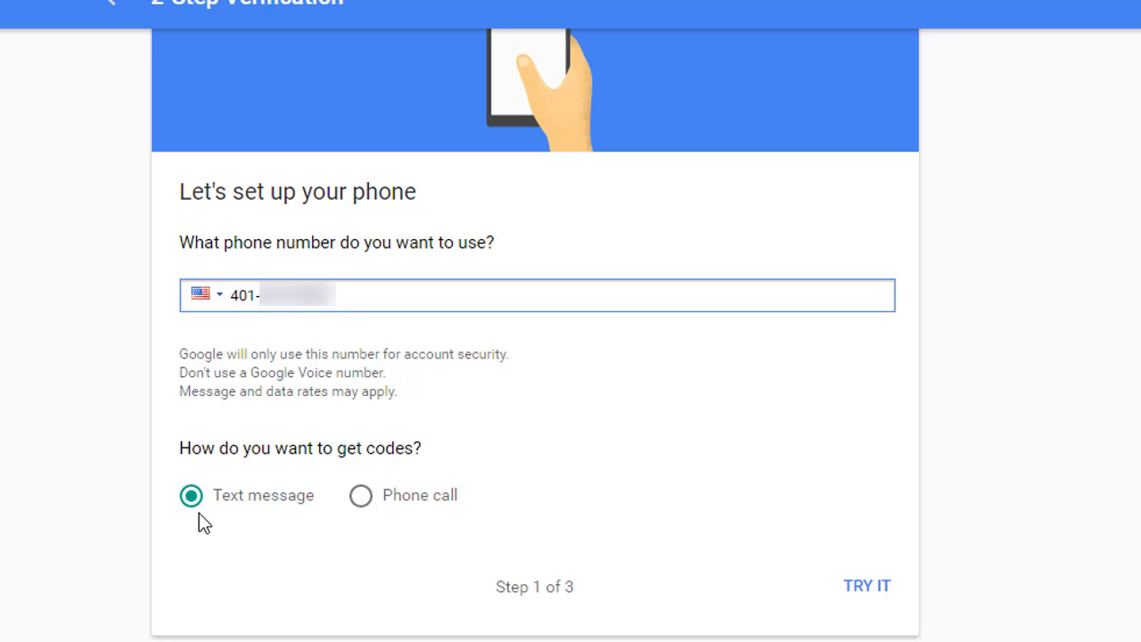
{"action": "mouse_move", "coordinate": [418, 549]}
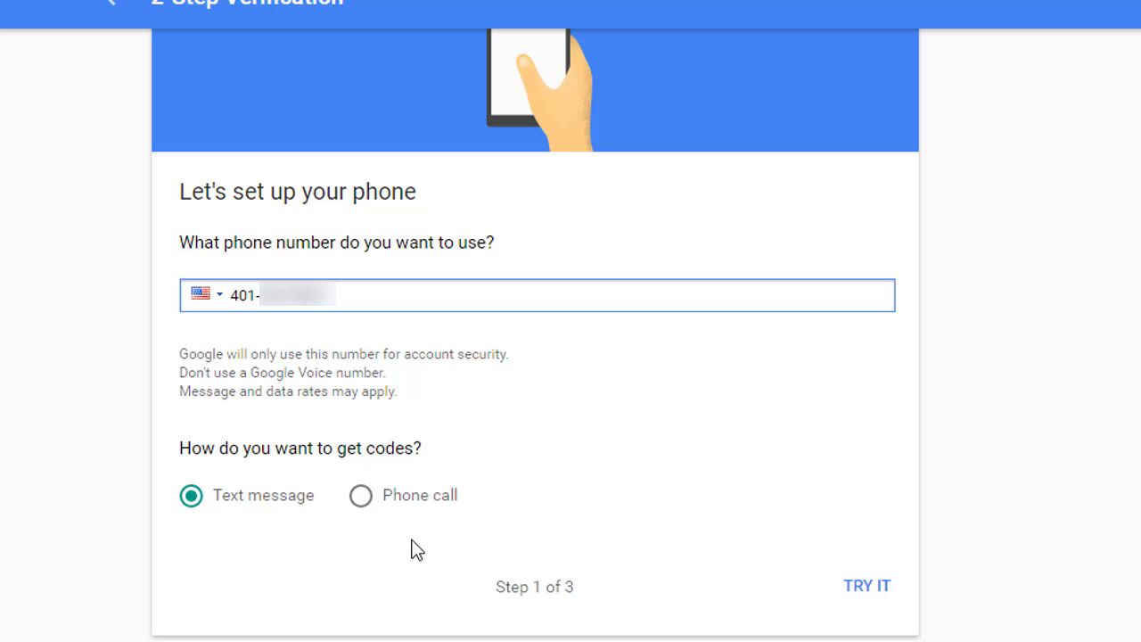
{"action": "mouse_move", "coordinate": [424, 539]}
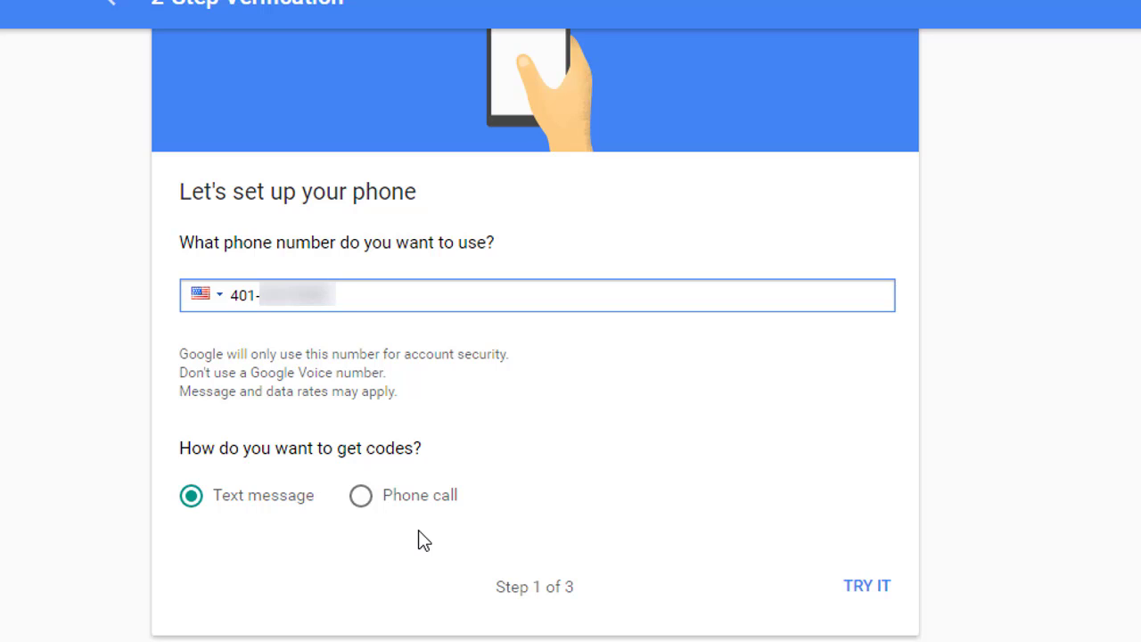
{"action": "mouse_move", "coordinate": [909, 620]}
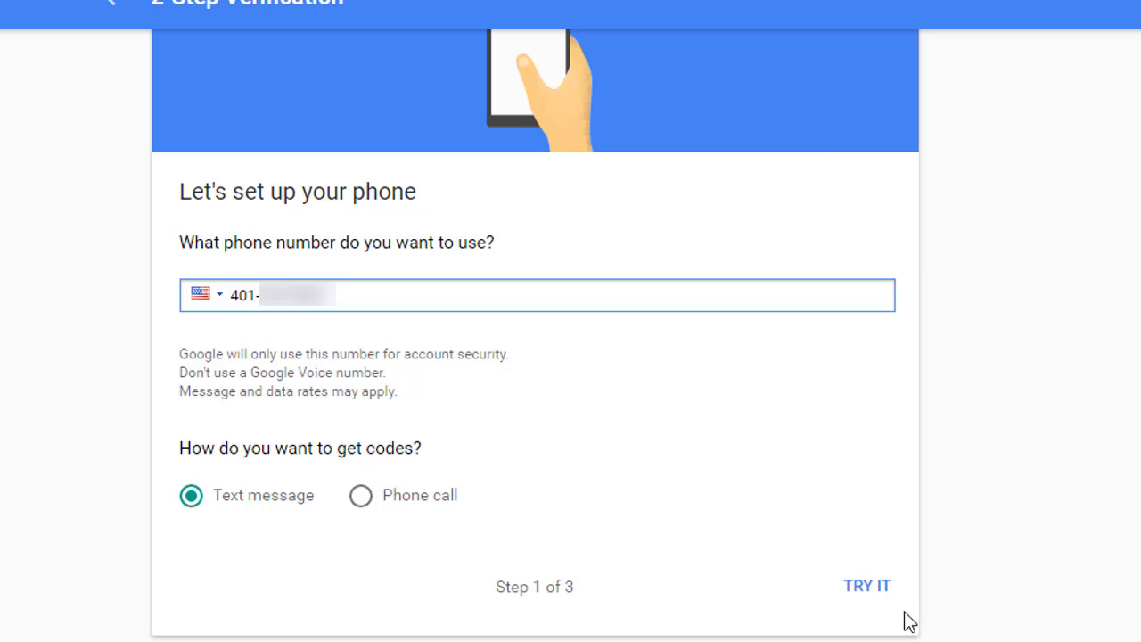
{"action": "left_click", "coordinate": [866, 585]}
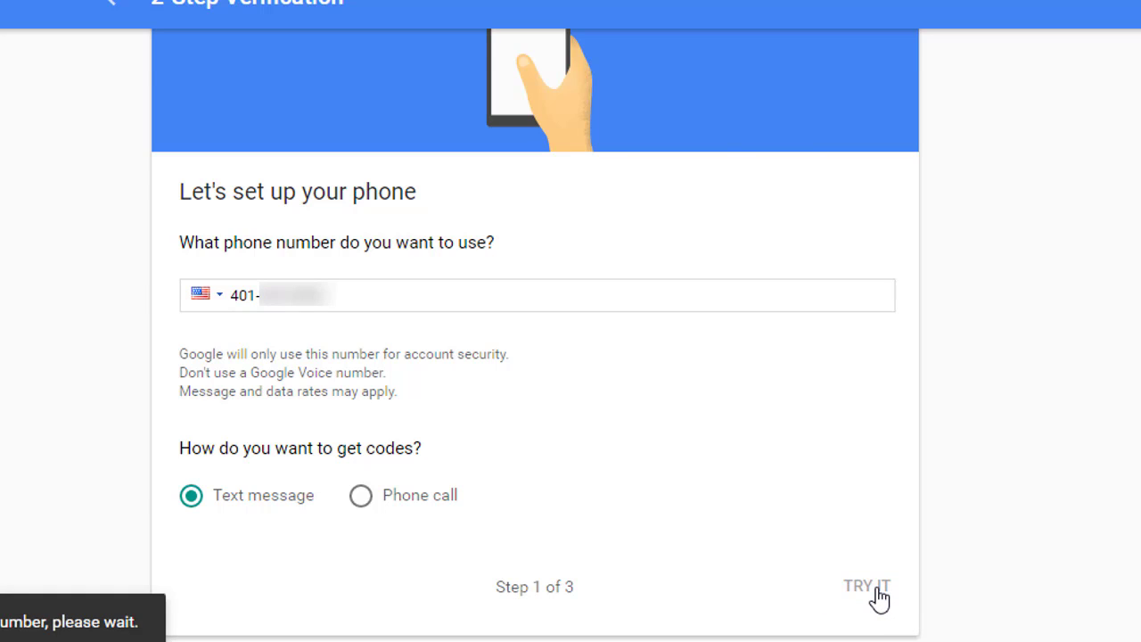
Step: Enter the texted verification code and submit it so setup advances to the final step
{"action": "left_click", "coordinate": [867, 585]}
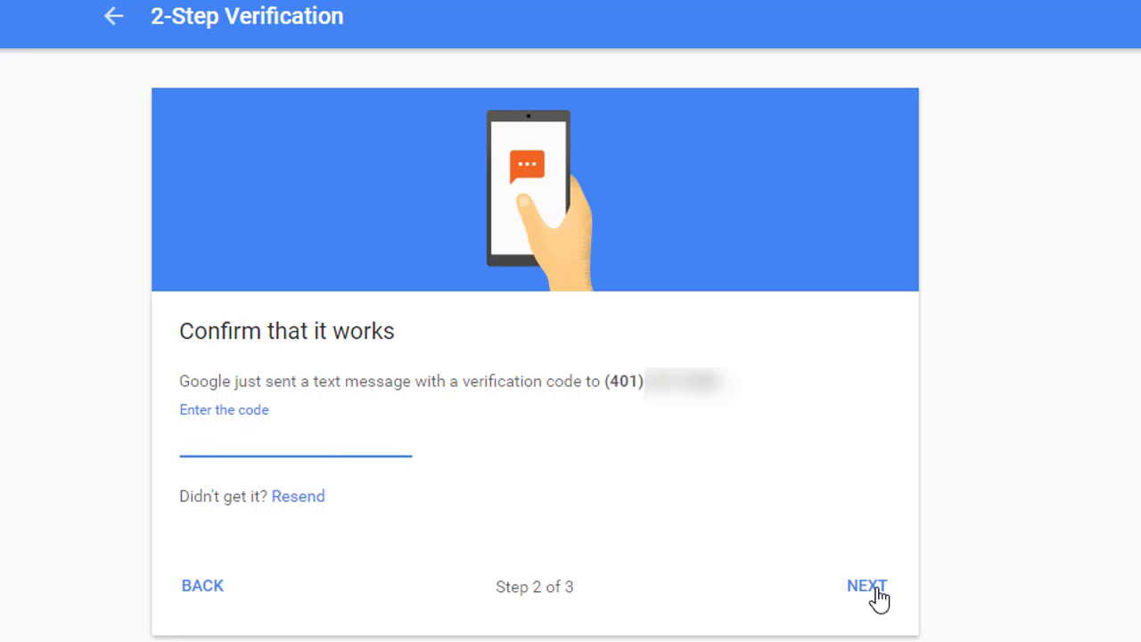
{"action": "left_click", "coordinate": [296, 442]}
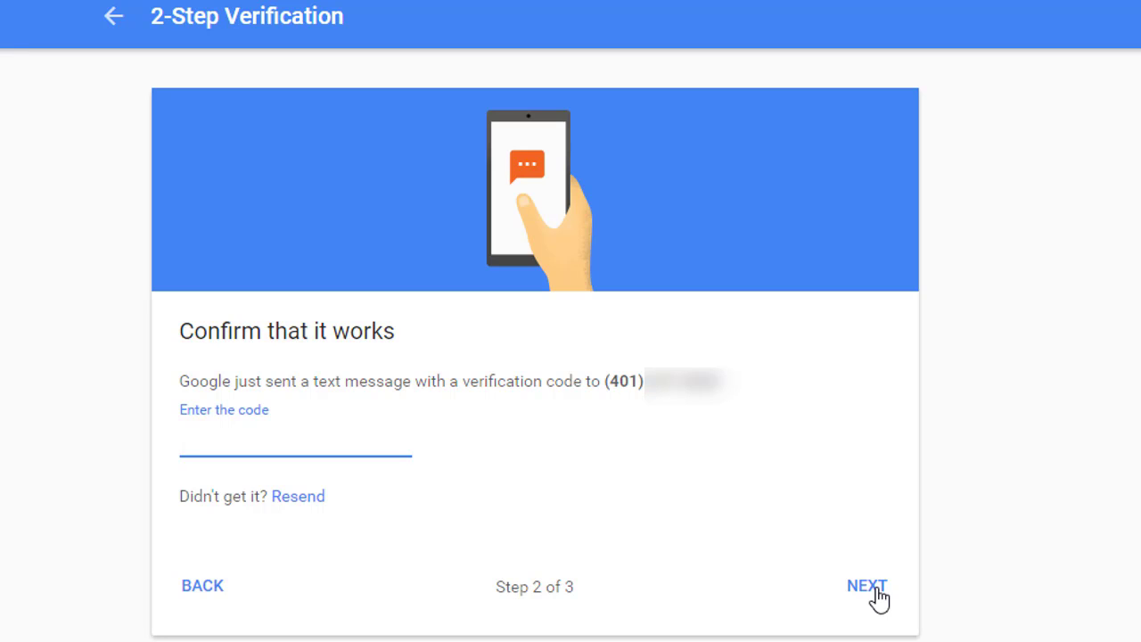
{"action": "left_click", "coordinate": [295, 440]}
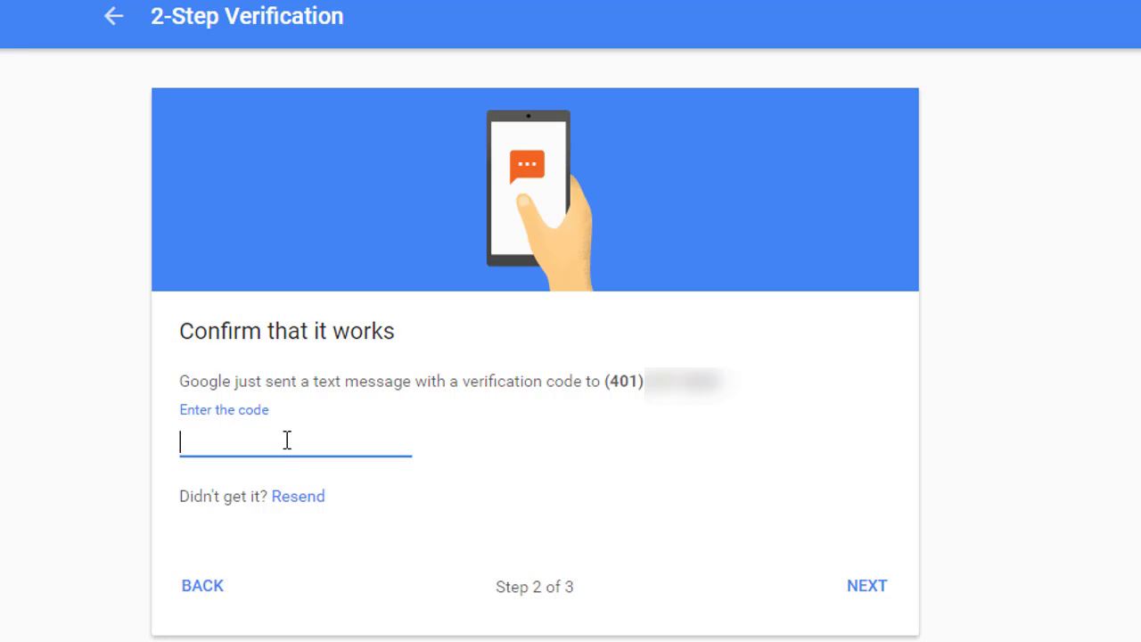
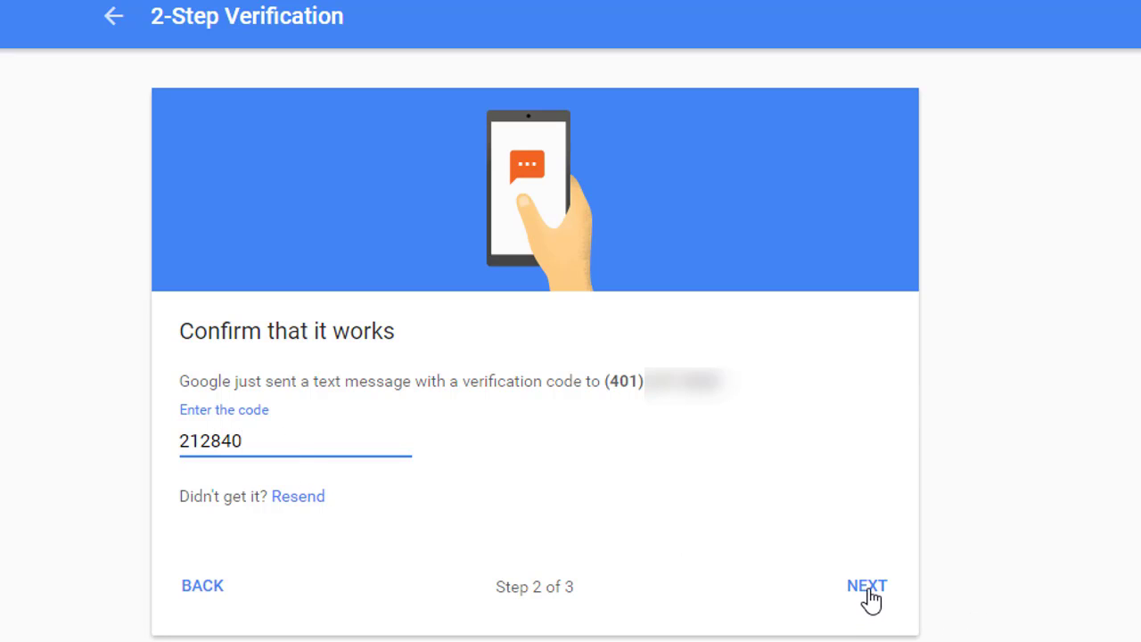
{"action": "left_click", "coordinate": [866, 585]}
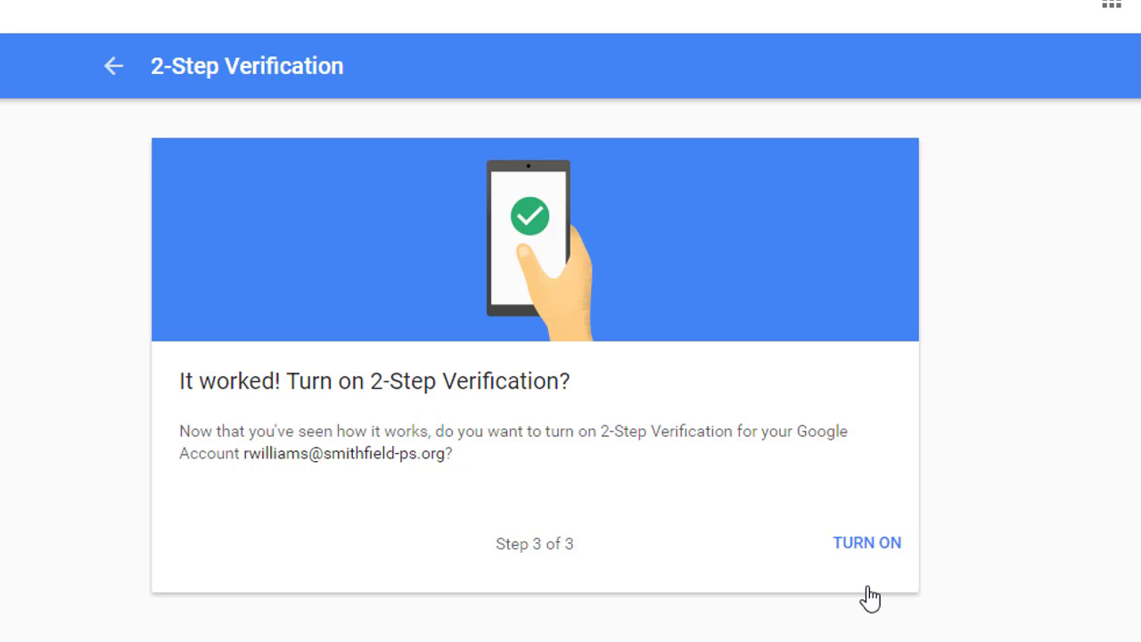
{"action": "mouse_move", "coordinate": [863, 585]}
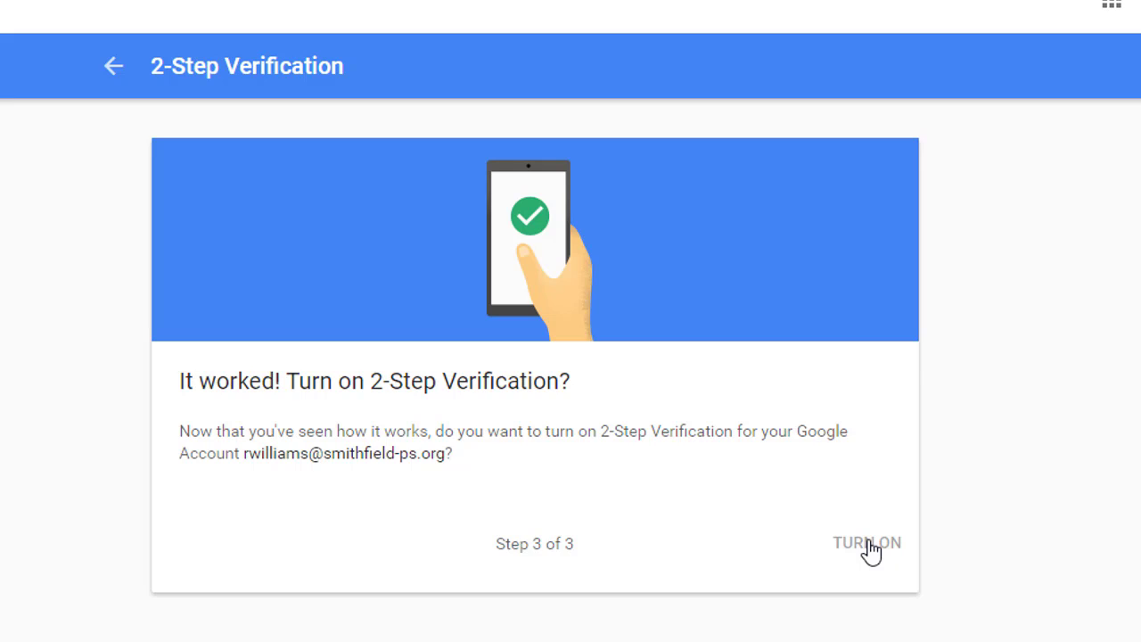
Step: Turn on 2-Step Verification with texted codes as the default second step
{"action": "left_click", "coordinate": [866, 542]}
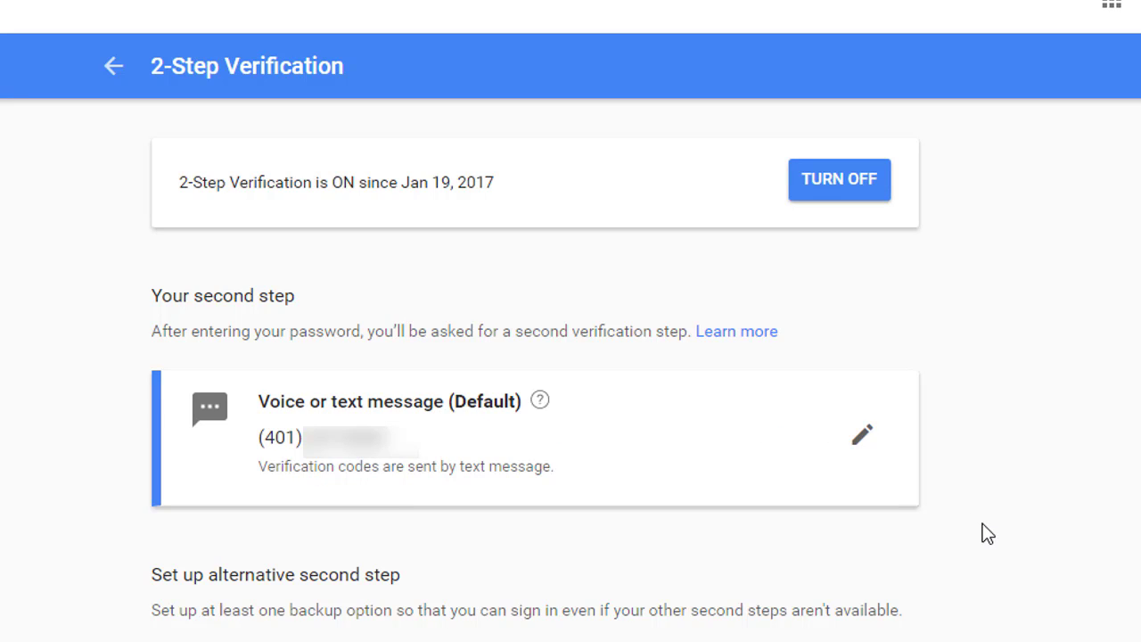
{"action": "mouse_move", "coordinate": [192, 190]}
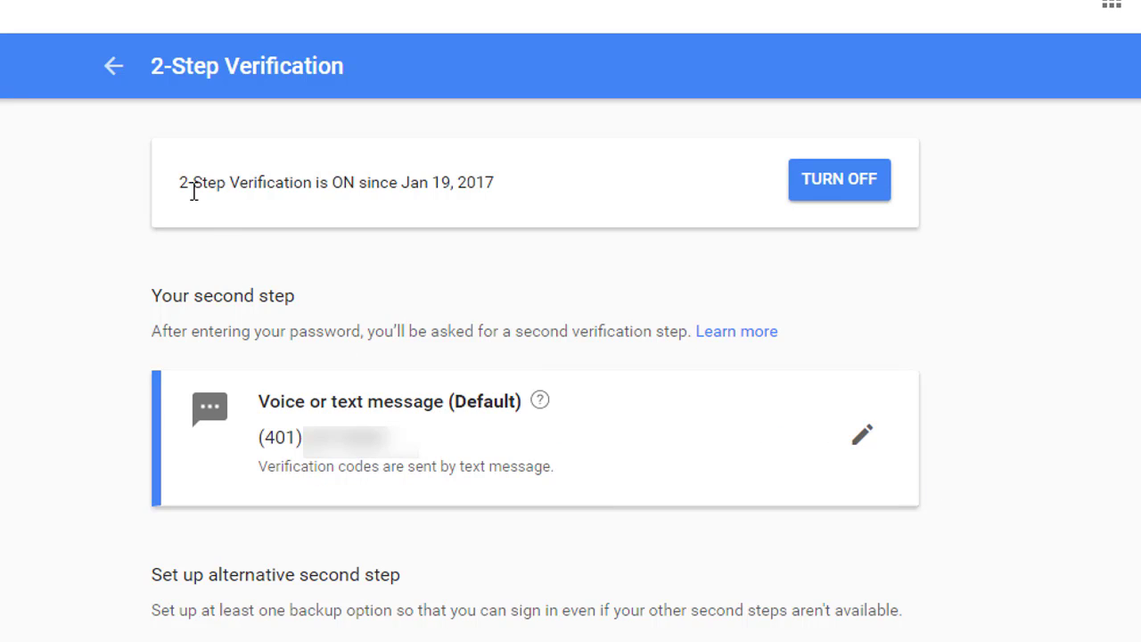
{"action": "mouse_move", "coordinate": [349, 207]}
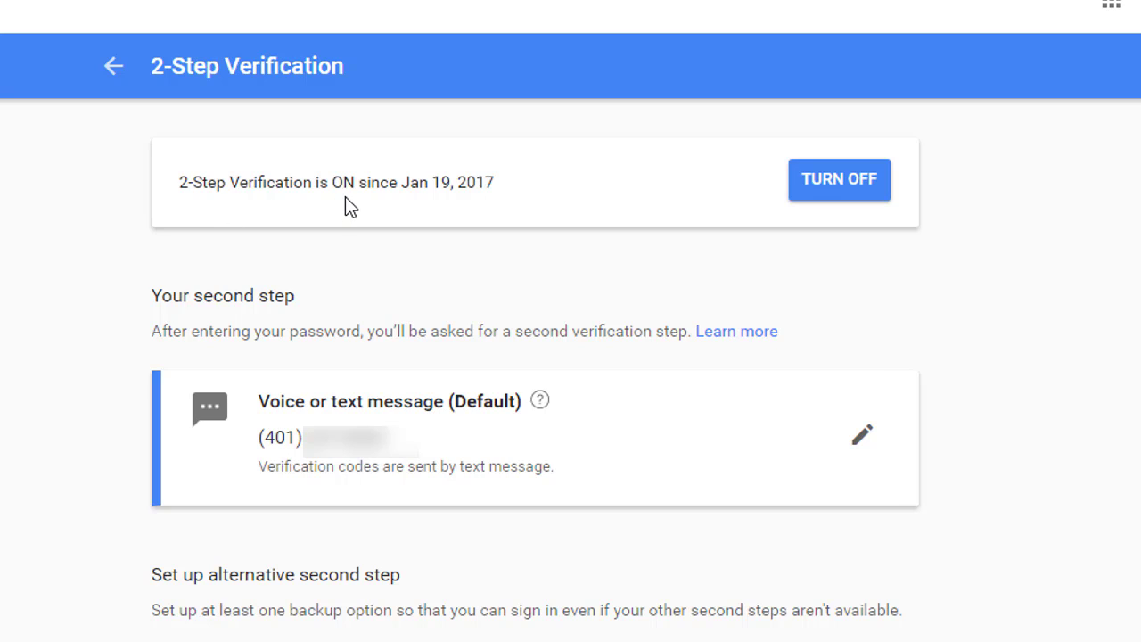
{"action": "mouse_move", "coordinate": [456, 211]}
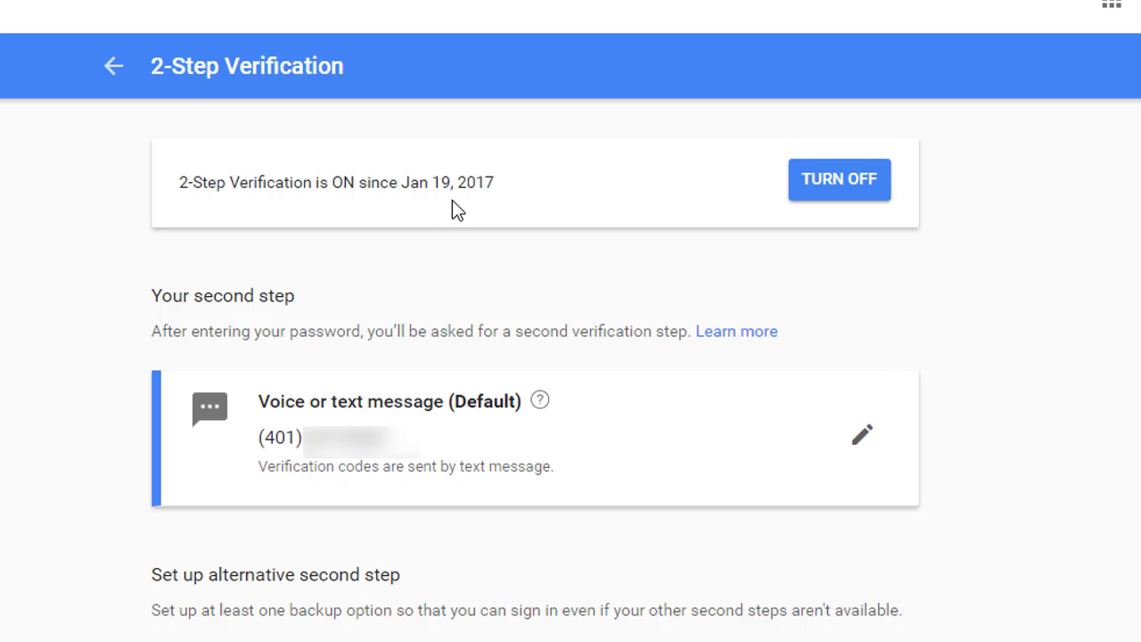
{"action": "mouse_move", "coordinate": [870, 235]}
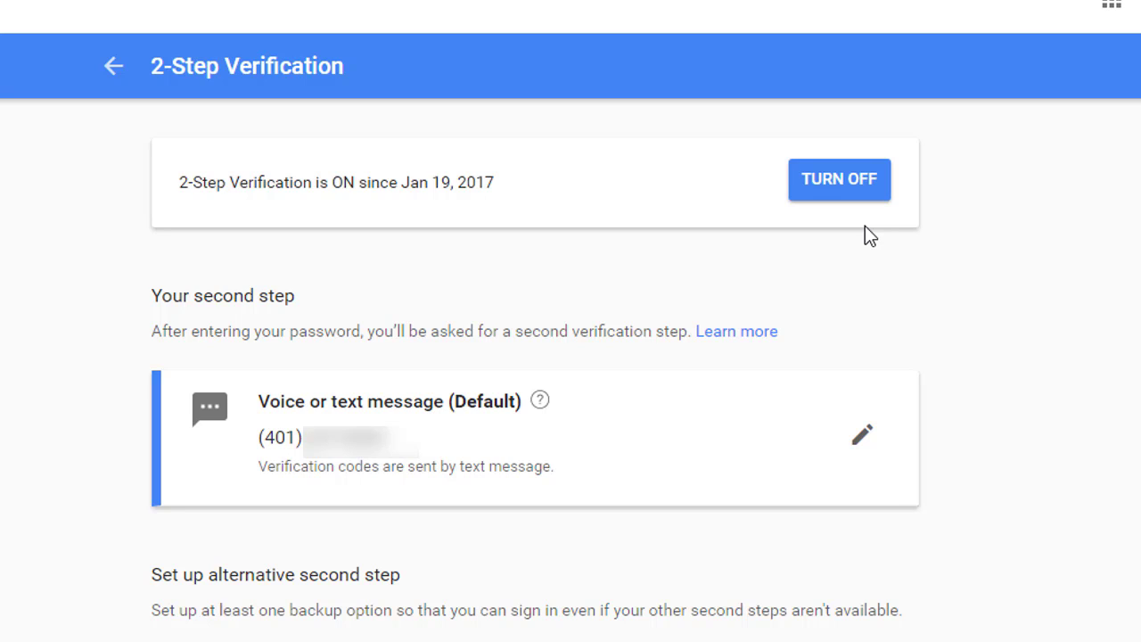
{"action": "mouse_move", "coordinate": [955, 378]}
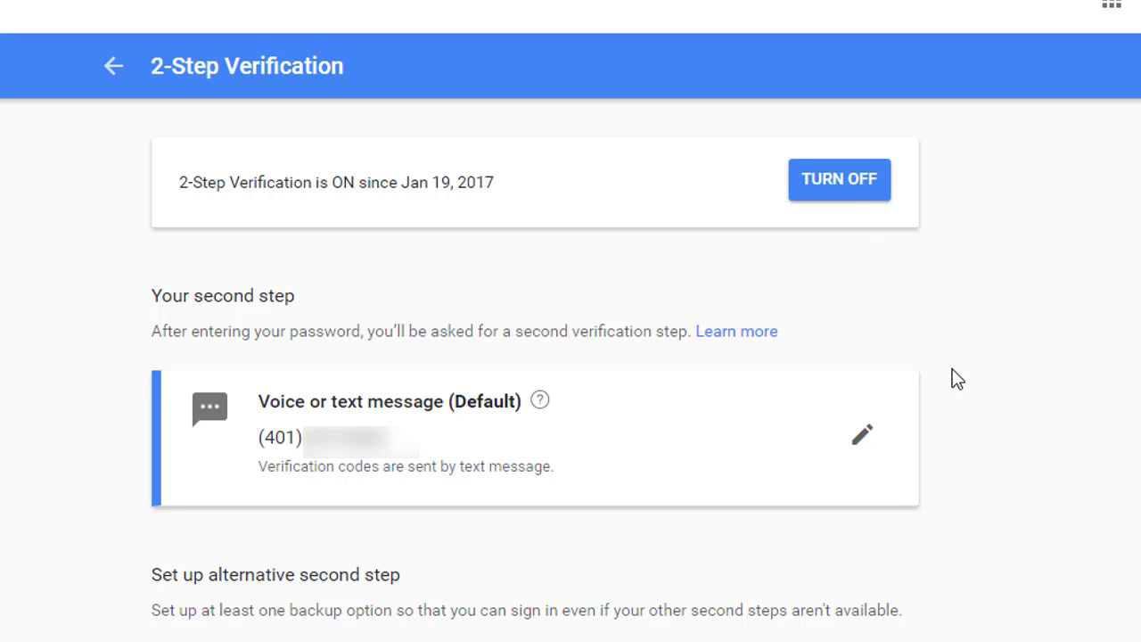
{"action": "mouse_move", "coordinate": [713, 449]}
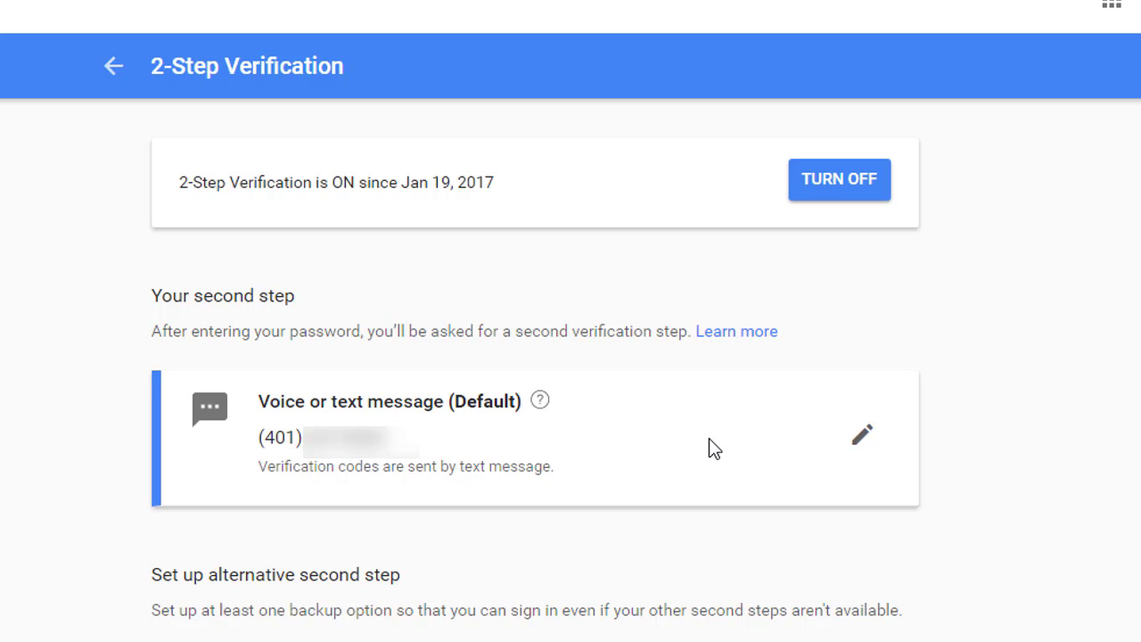
{"action": "mouse_move", "coordinate": [610, 449]}
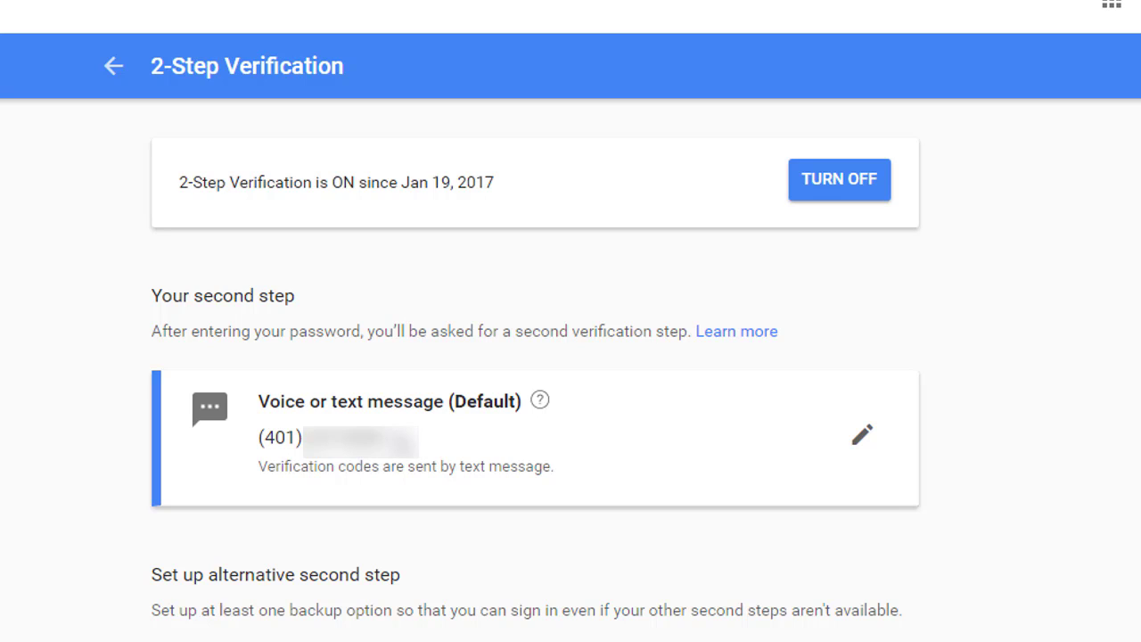
{"action": "mouse_move", "coordinate": [623, 464]}
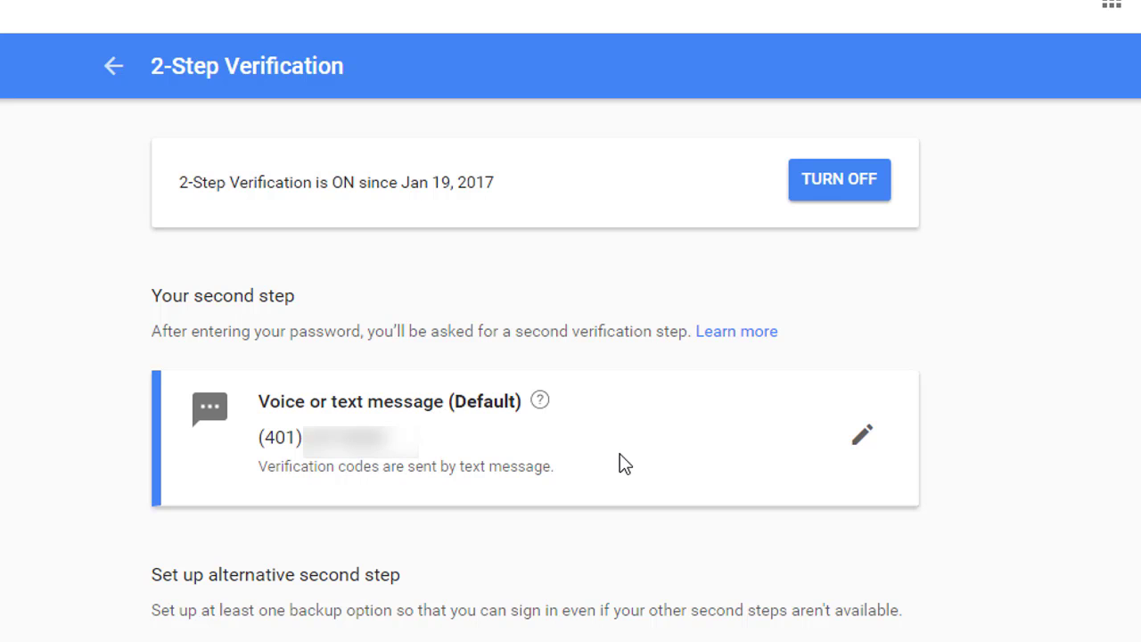
{"action": "scroll", "scroll_direction": "down", "scroll_amount": 3}
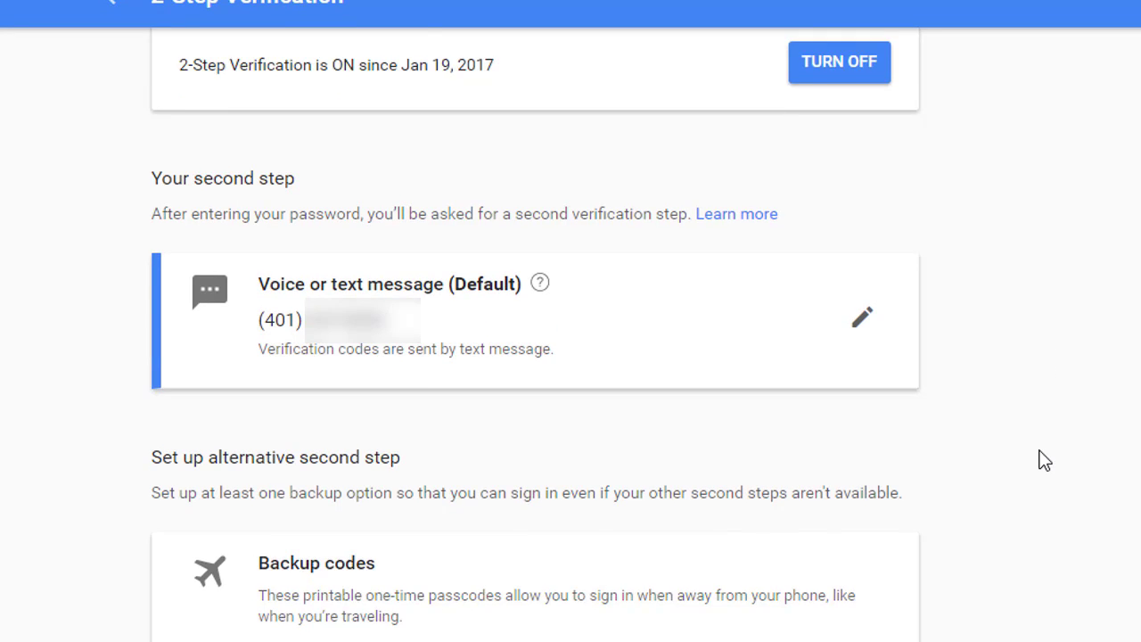
{"action": "scroll", "scroll_direction": "down", "scroll_amount": 3}
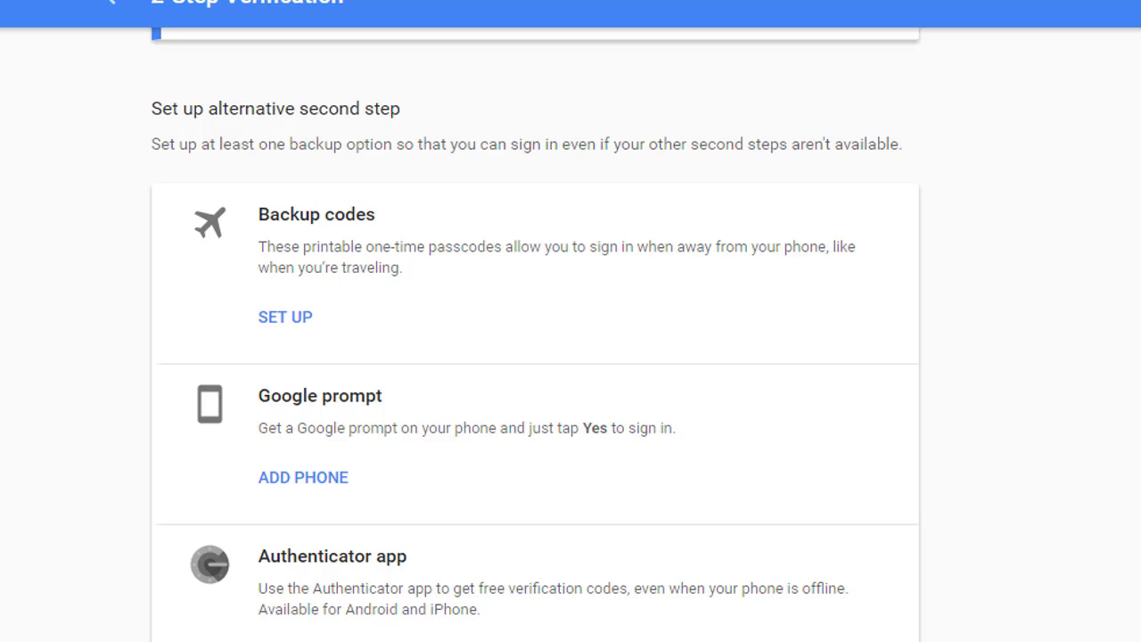
{"action": "scroll", "scroll_direction": "down", "scroll_amount": 3}
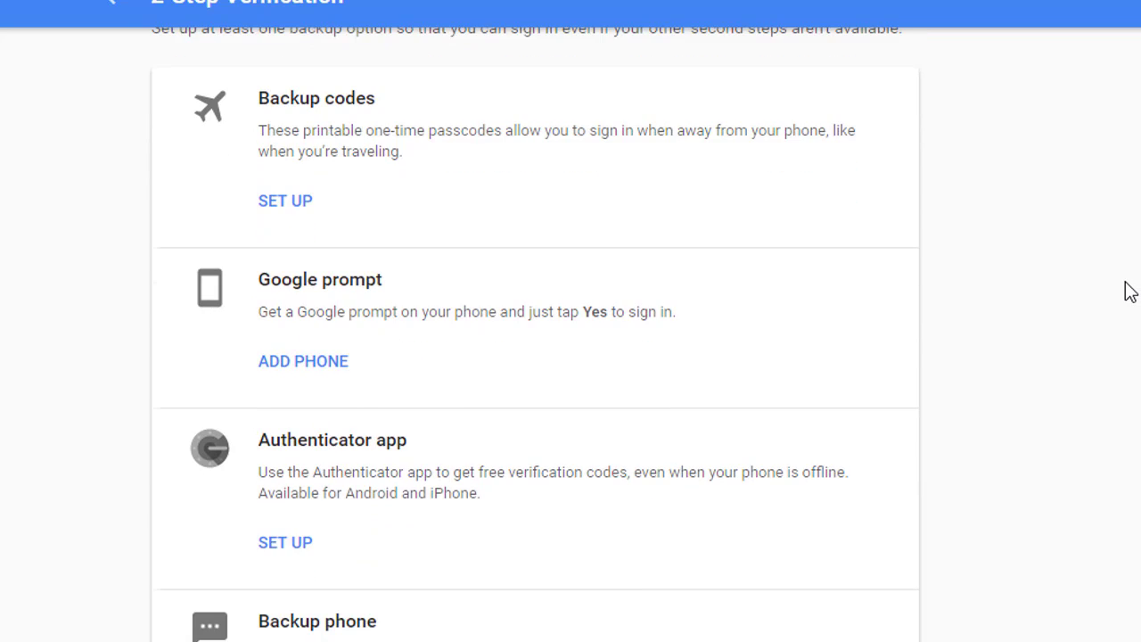
{"action": "scroll", "scroll_direction": "down", "scroll_amount": 3}
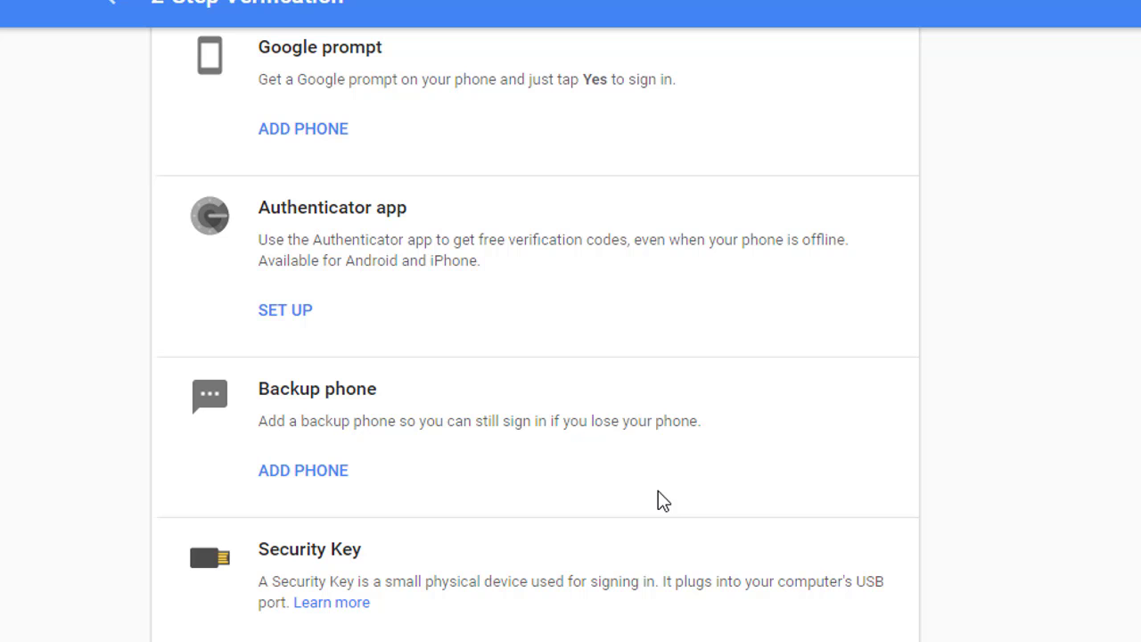
{"action": "mouse_move", "coordinate": [307, 471]}
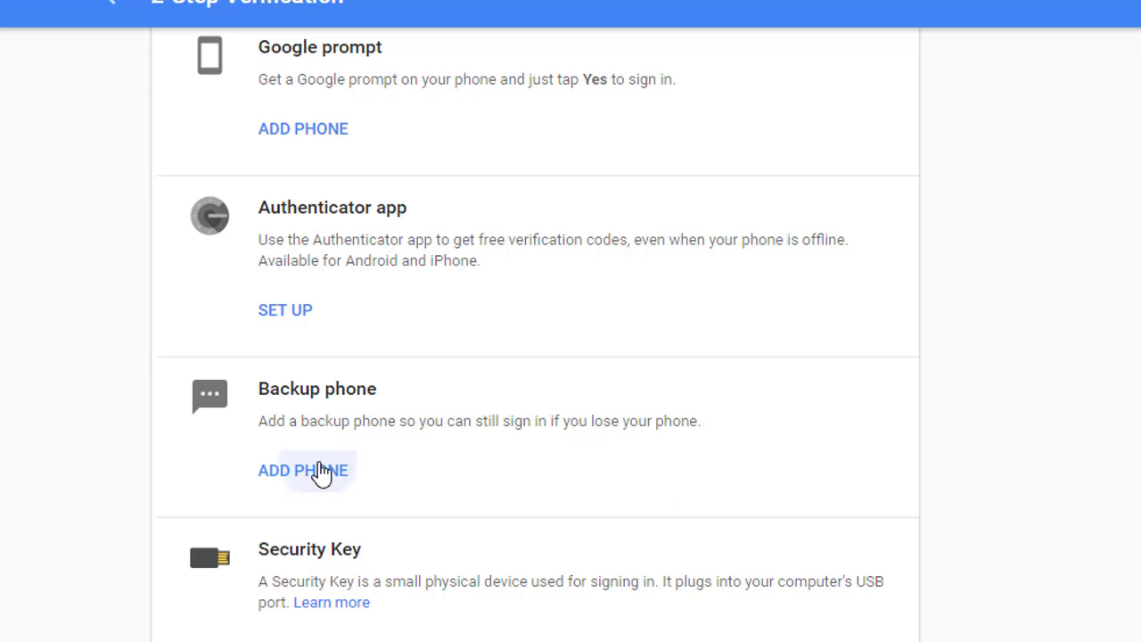
Step: Add a backup phone number starting 401- that receives codes by phone call, and save it
{"action": "left_click", "coordinate": [303, 470]}
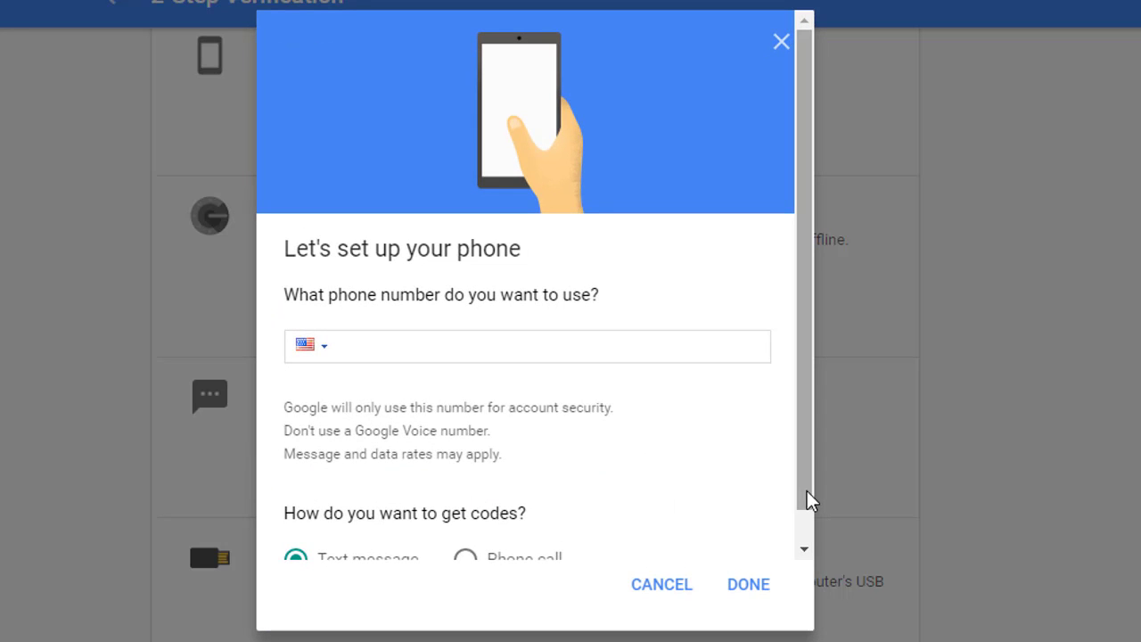
{"action": "scroll", "scroll_direction": "down", "scroll_amount": 3}
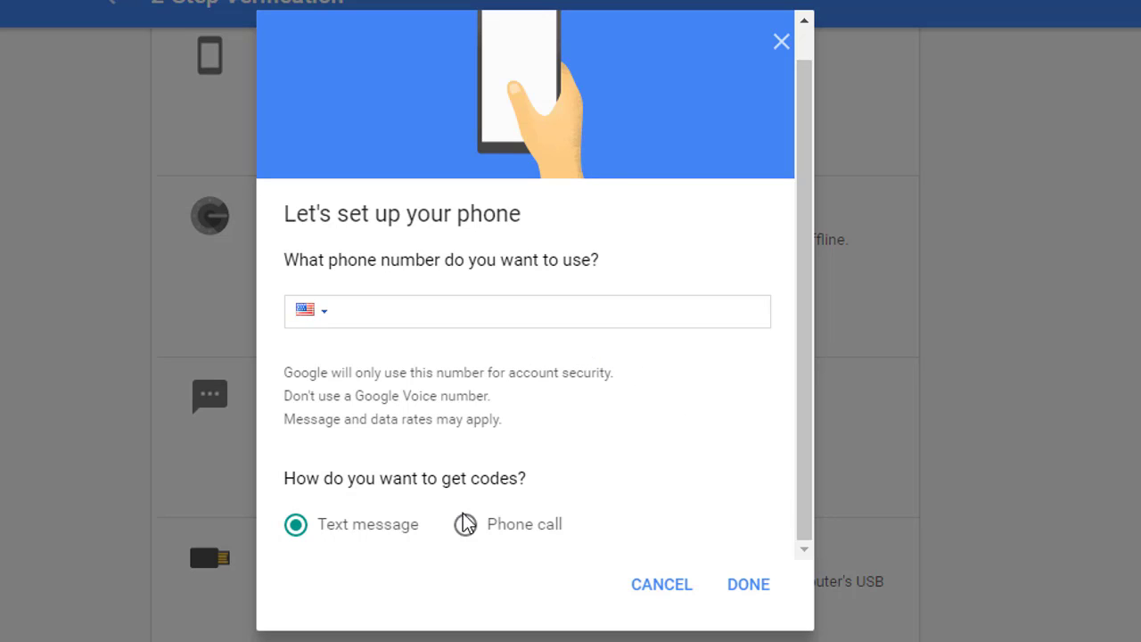
{"action": "left_click", "coordinate": [463, 524]}
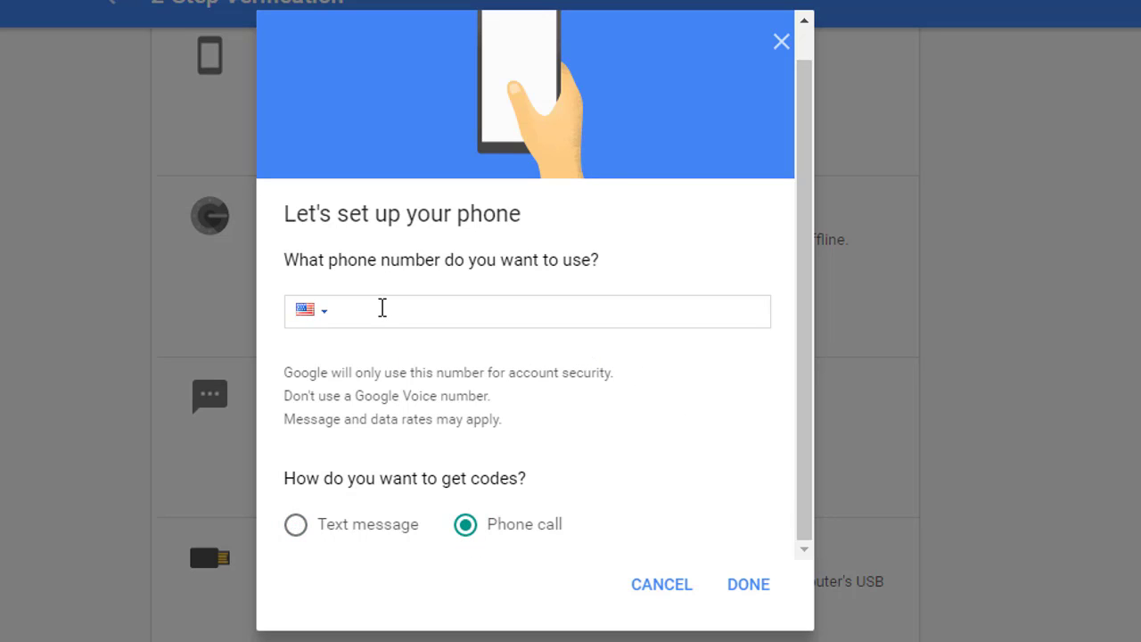
{"action": "left_click", "coordinate": [528, 310]}
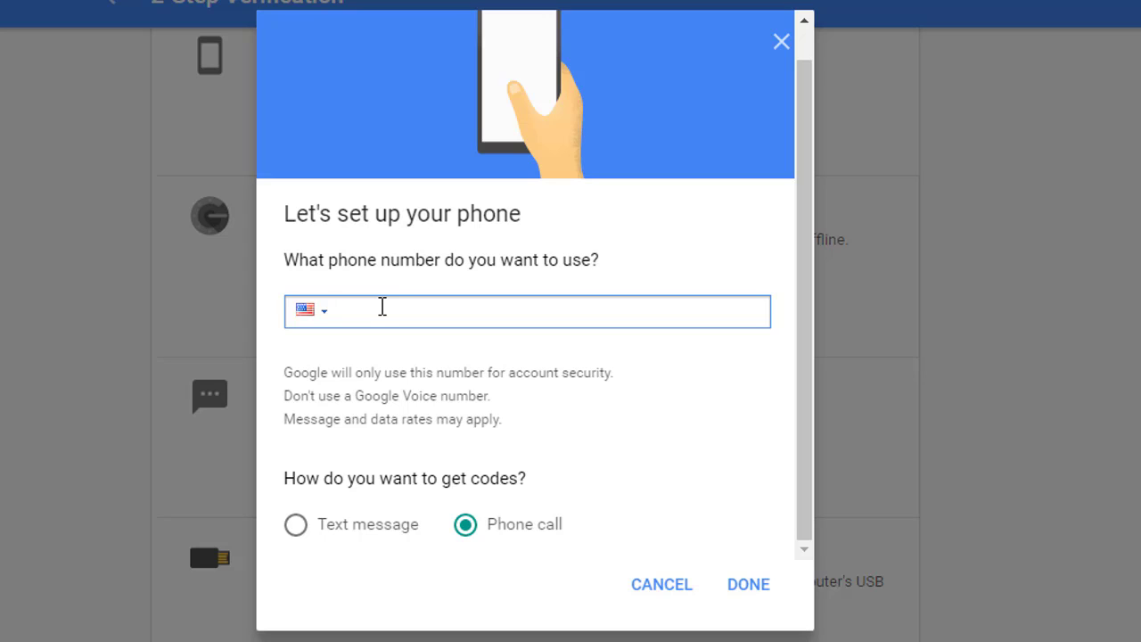
{"action": "type", "text": "401-"}
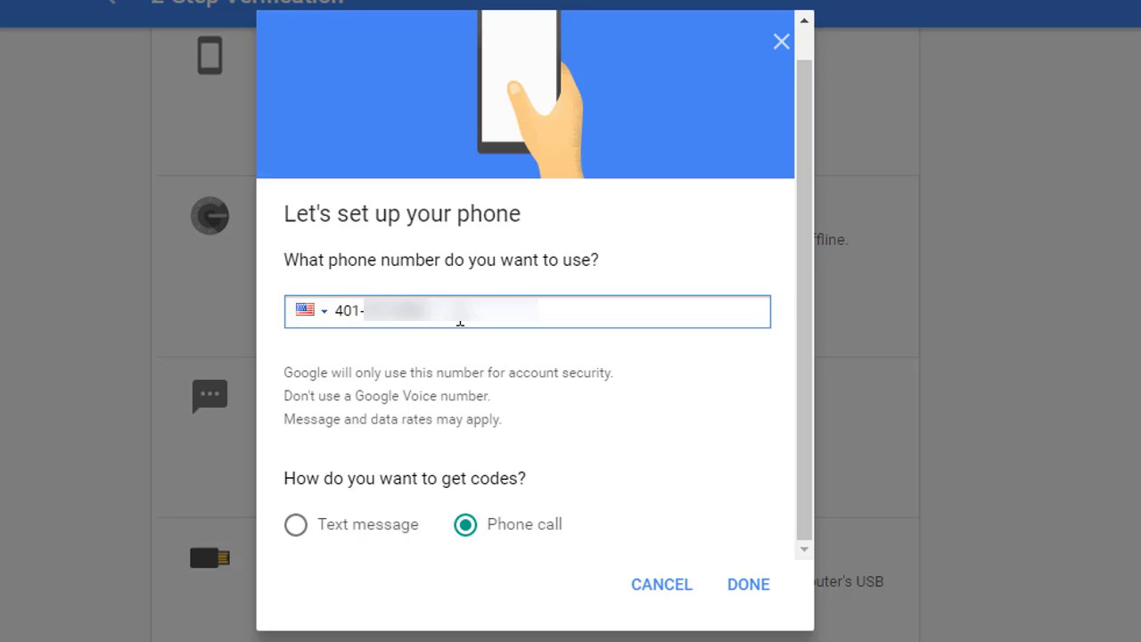
{"action": "mouse_move", "coordinate": [748, 584]}
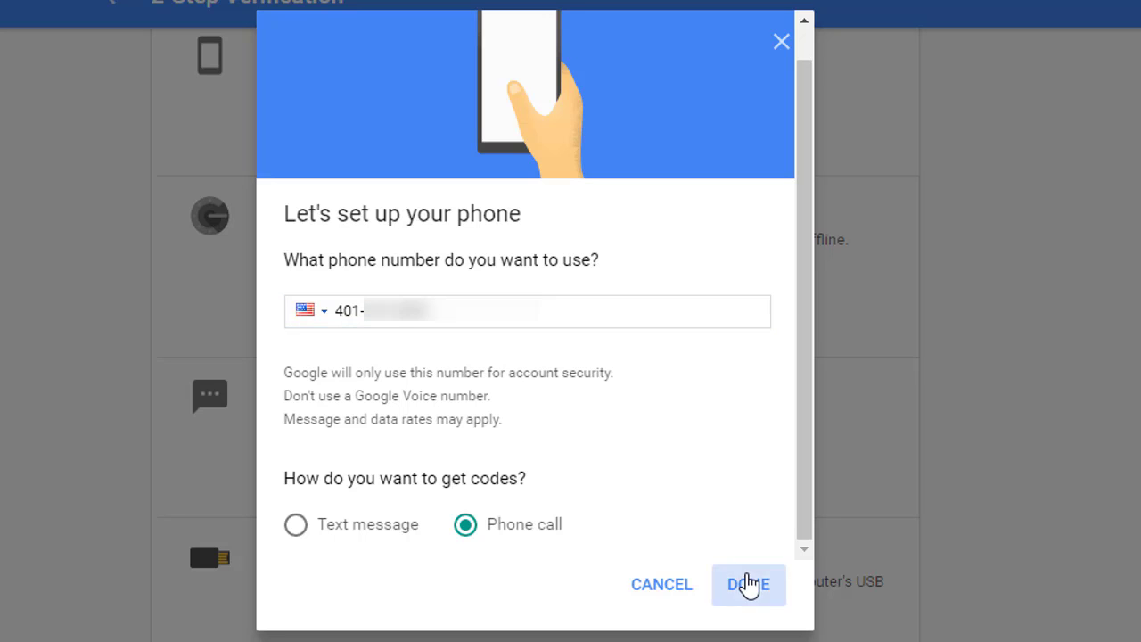
{"action": "left_click", "coordinate": [749, 584]}
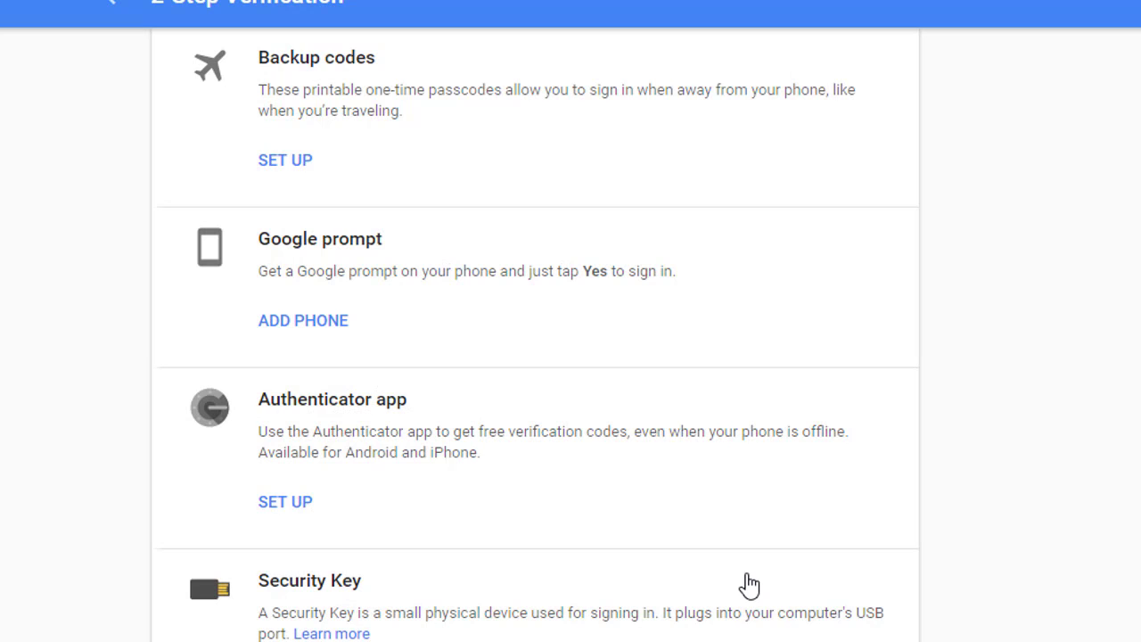
{"action": "mouse_move", "coordinate": [731, 568]}
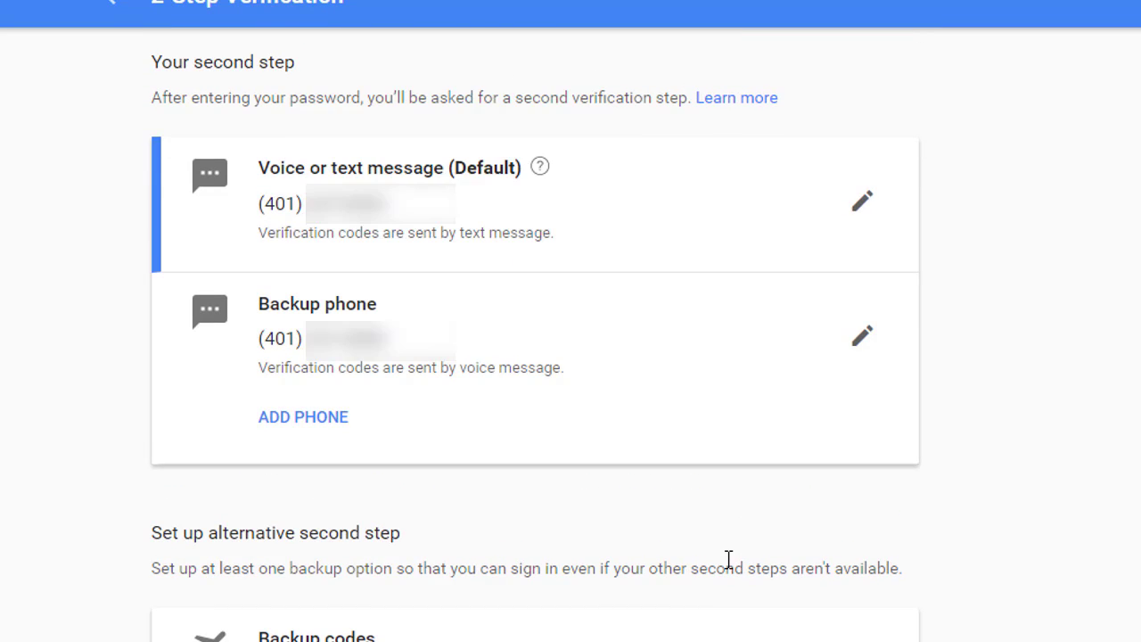
{"action": "mouse_move", "coordinate": [517, 240]}
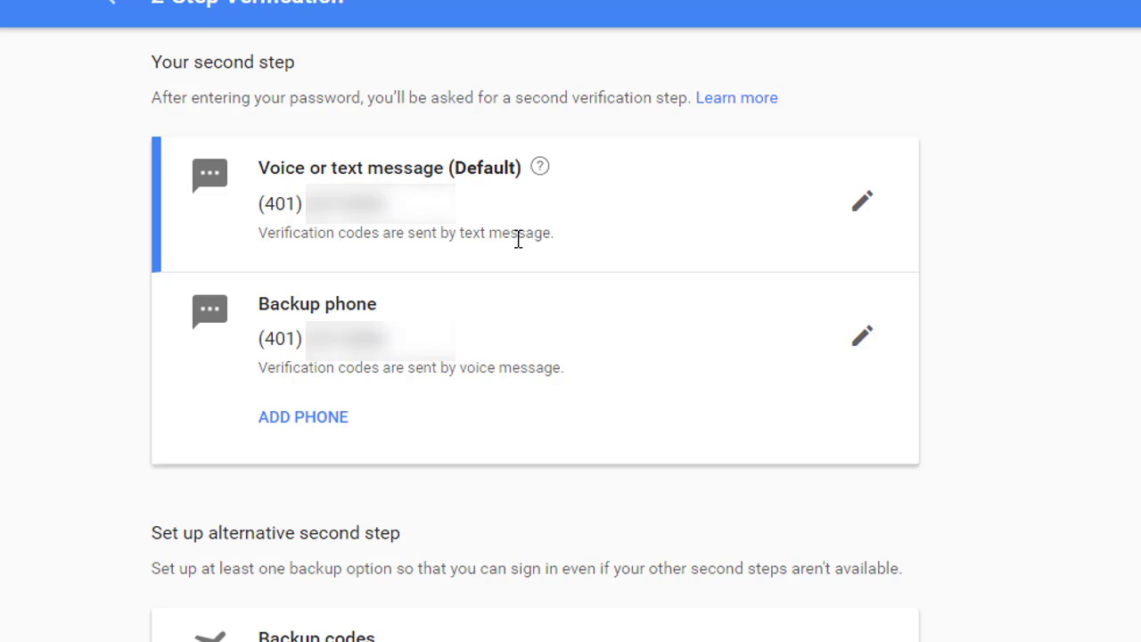
{"action": "mouse_move", "coordinate": [454, 355]}
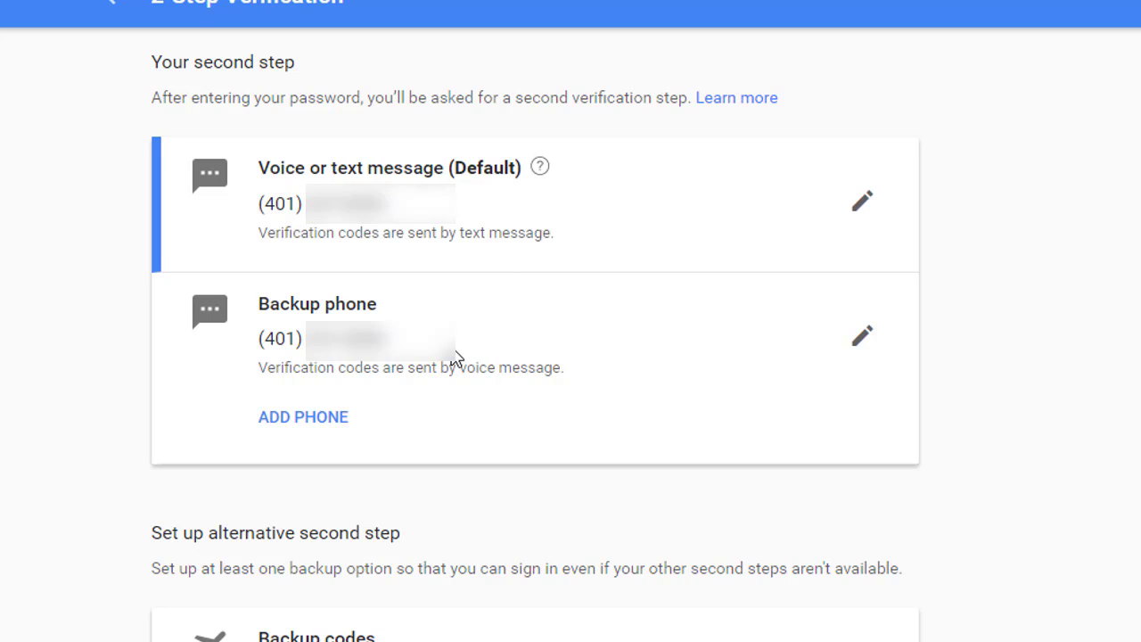
{"action": "mouse_move", "coordinate": [1034, 489]}
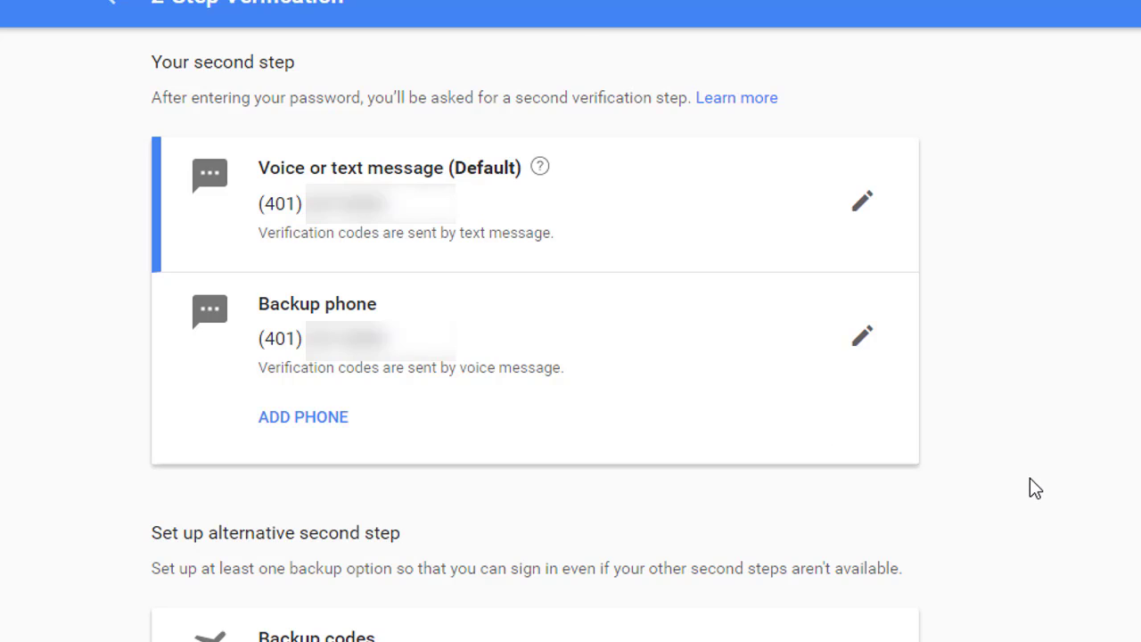
{"action": "scroll", "scroll_direction": "down", "scroll_amount": 3}
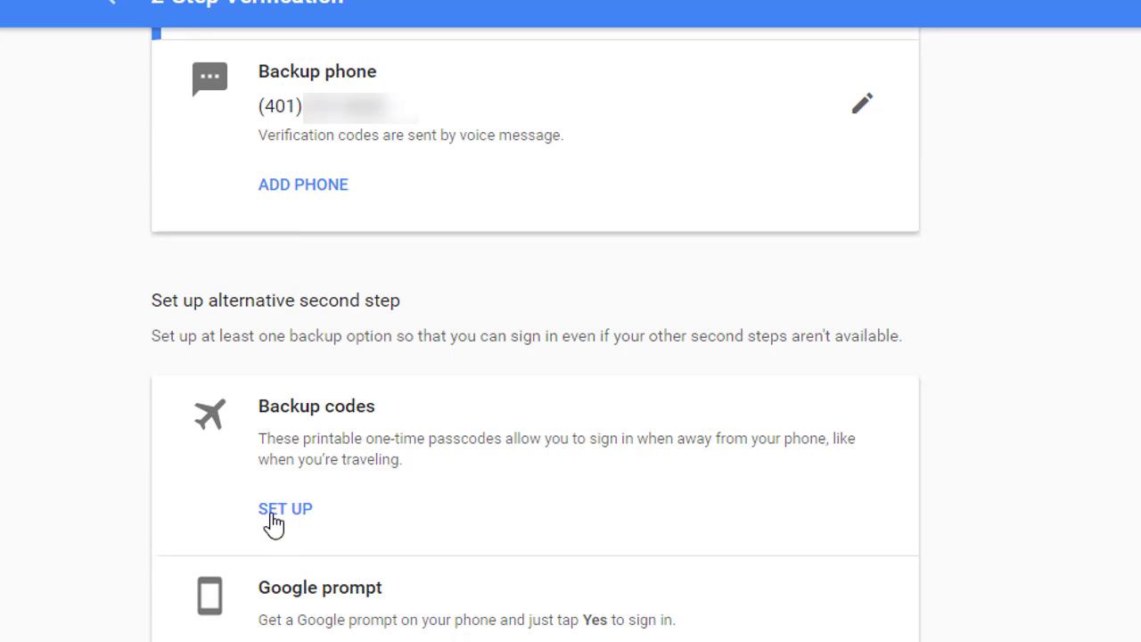
Step: Generate a set of one-time backup codes, shown ready to download or print
{"action": "left_click", "coordinate": [285, 508]}
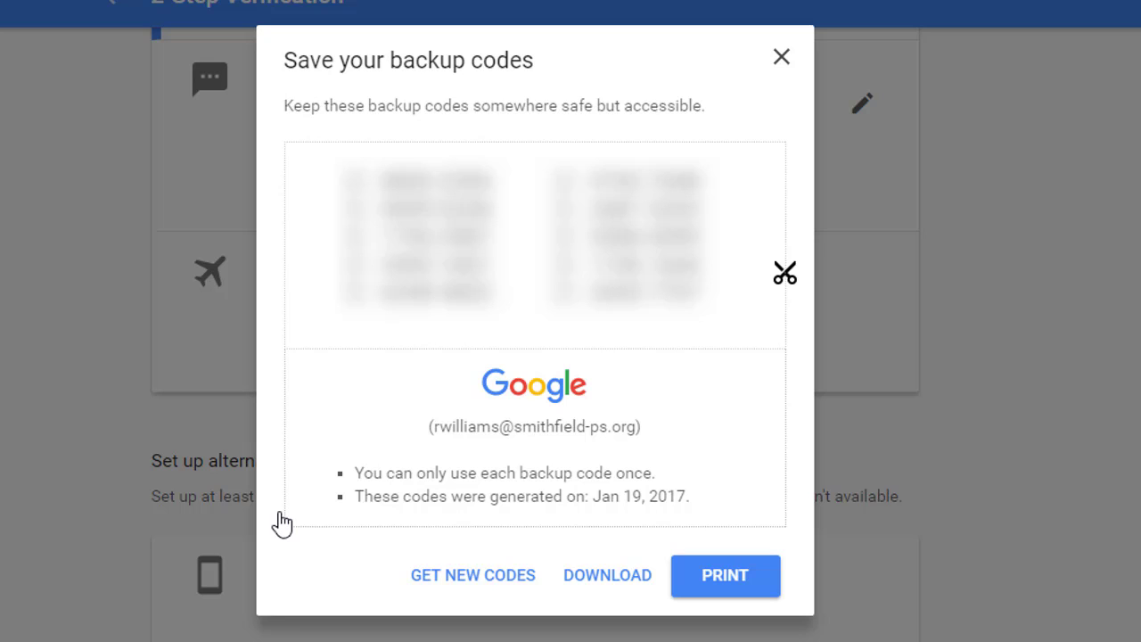
{"action": "mouse_move", "coordinate": [590, 622]}
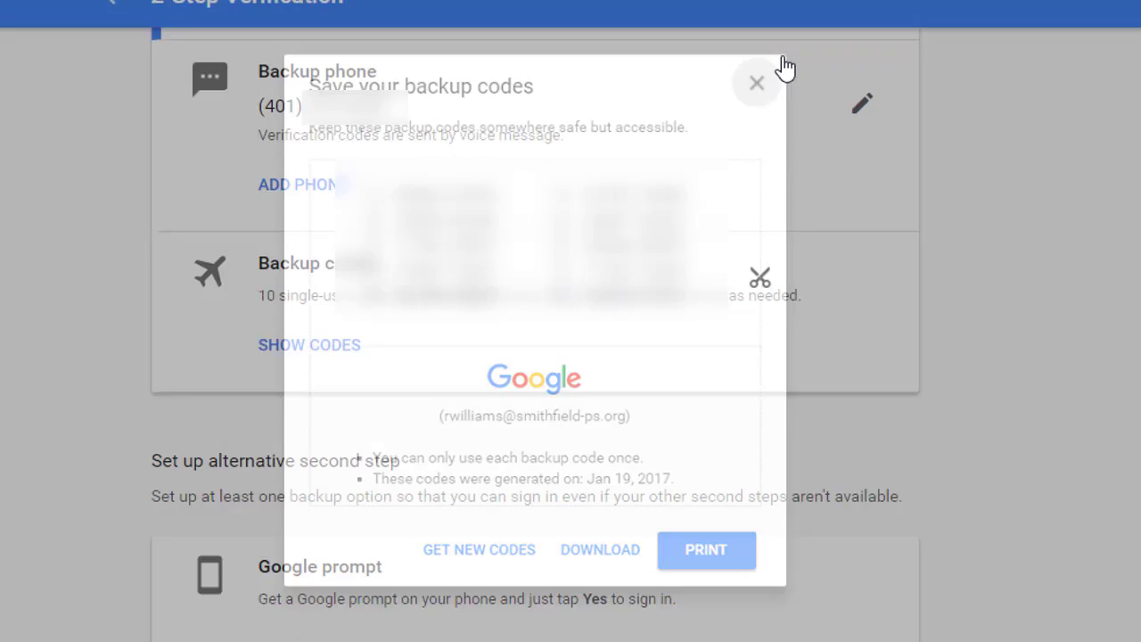
Step: Close the backup codes dialog, leaving 10 single-use codes active, and review the other options
{"action": "left_click", "coordinate": [755, 84]}
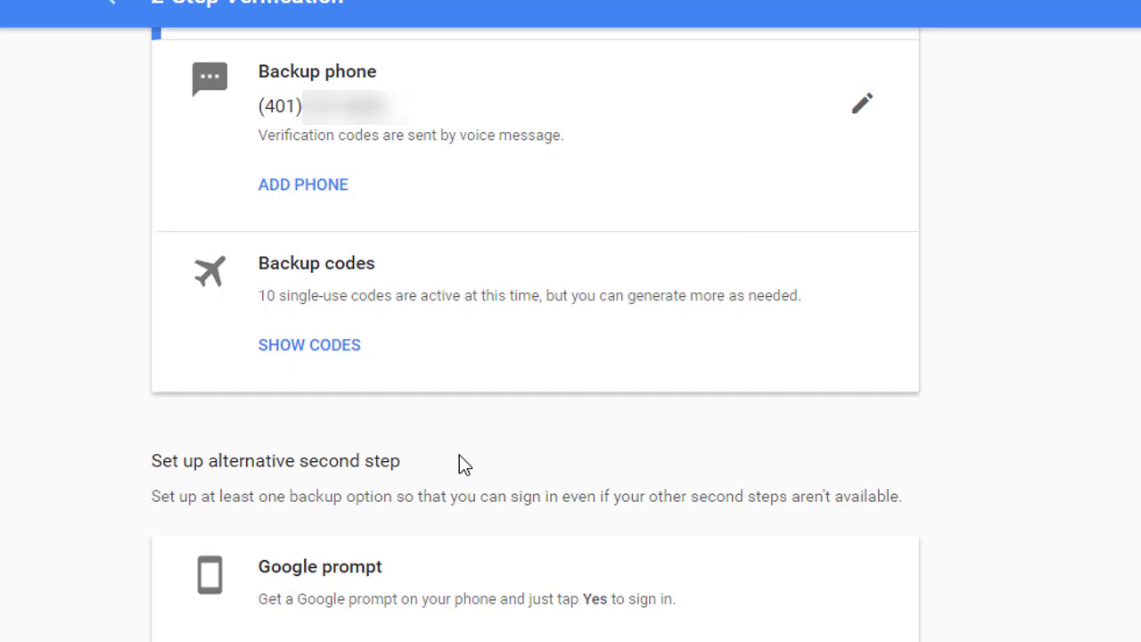
{"action": "scroll", "scroll_direction": "down", "scroll_amount": 3}
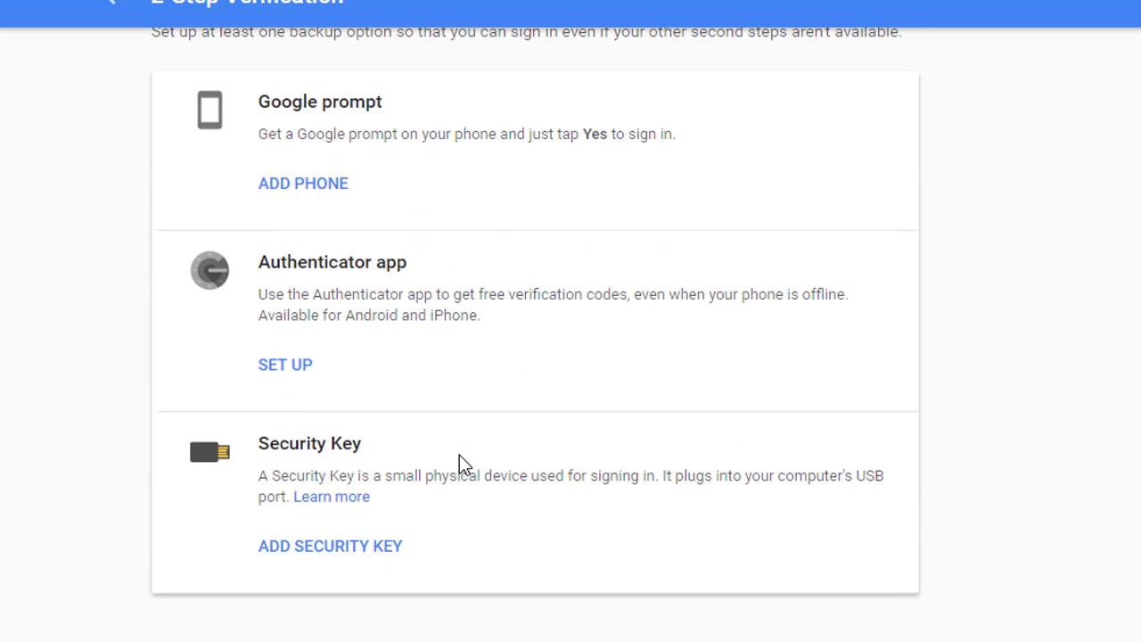
{"action": "mouse_move", "coordinate": [431, 168]}
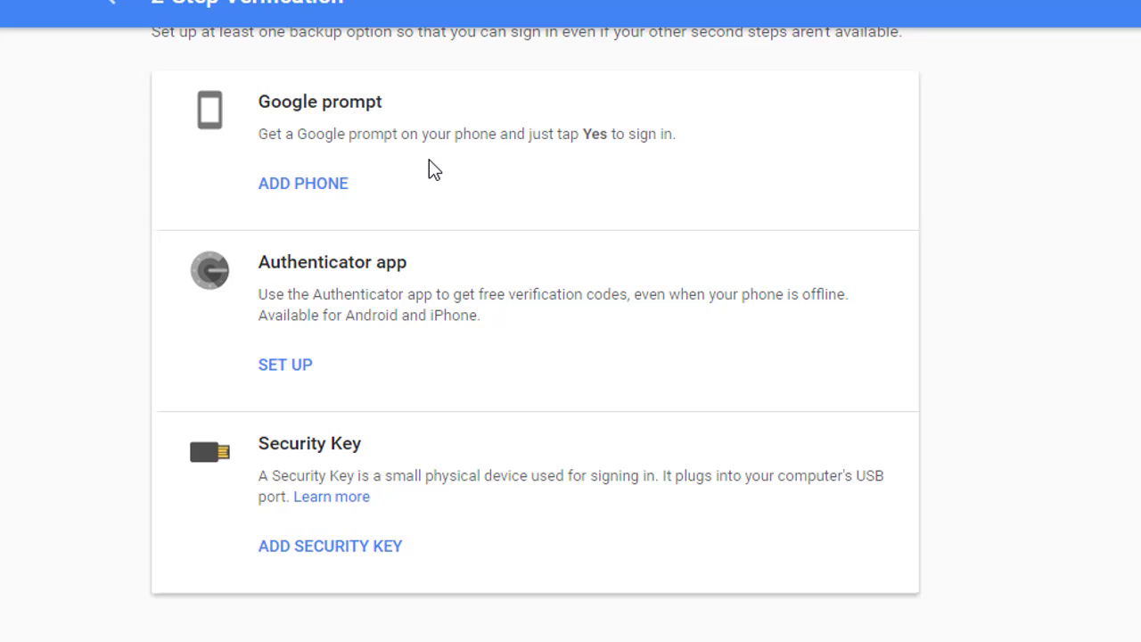
{"action": "mouse_move", "coordinate": [423, 182]}
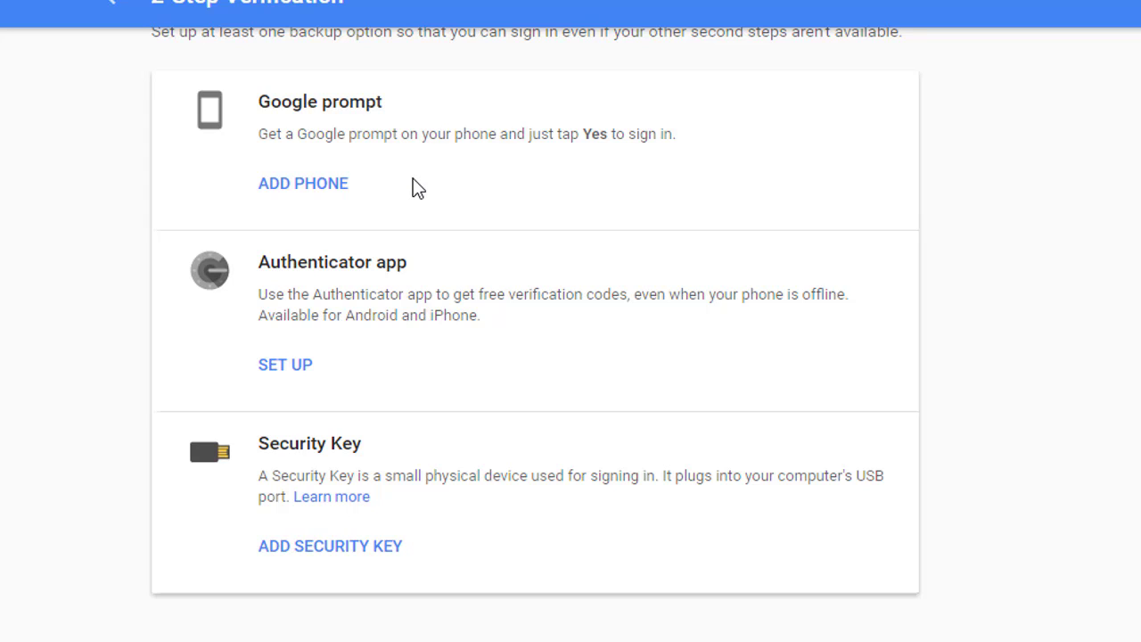
{"action": "mouse_move", "coordinate": [460, 300]}
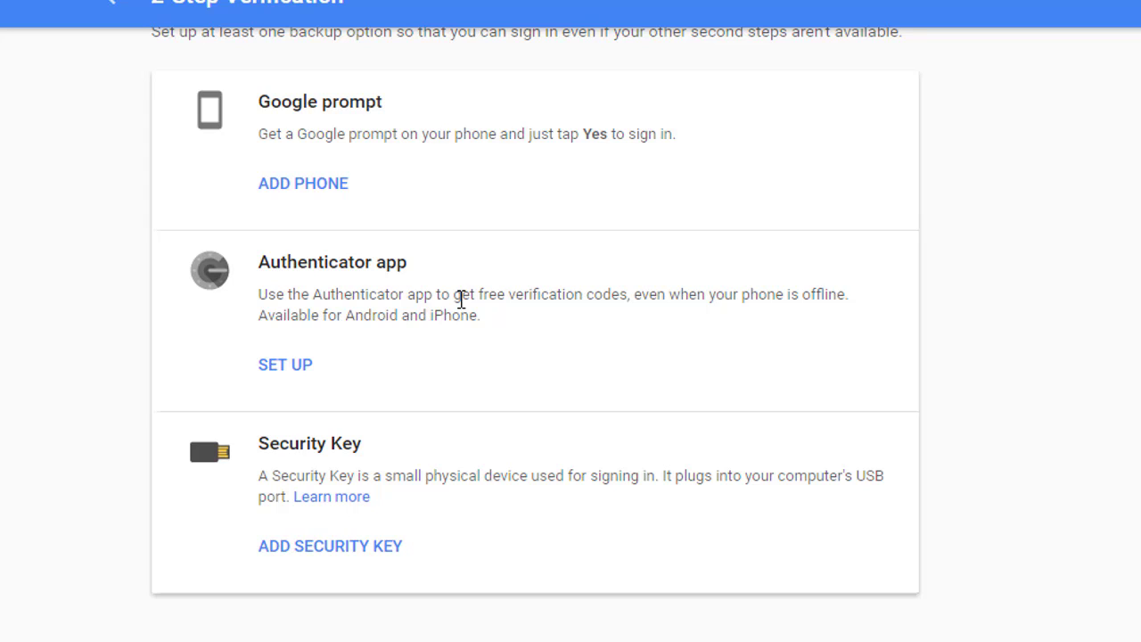
{"action": "mouse_move", "coordinate": [369, 346]}
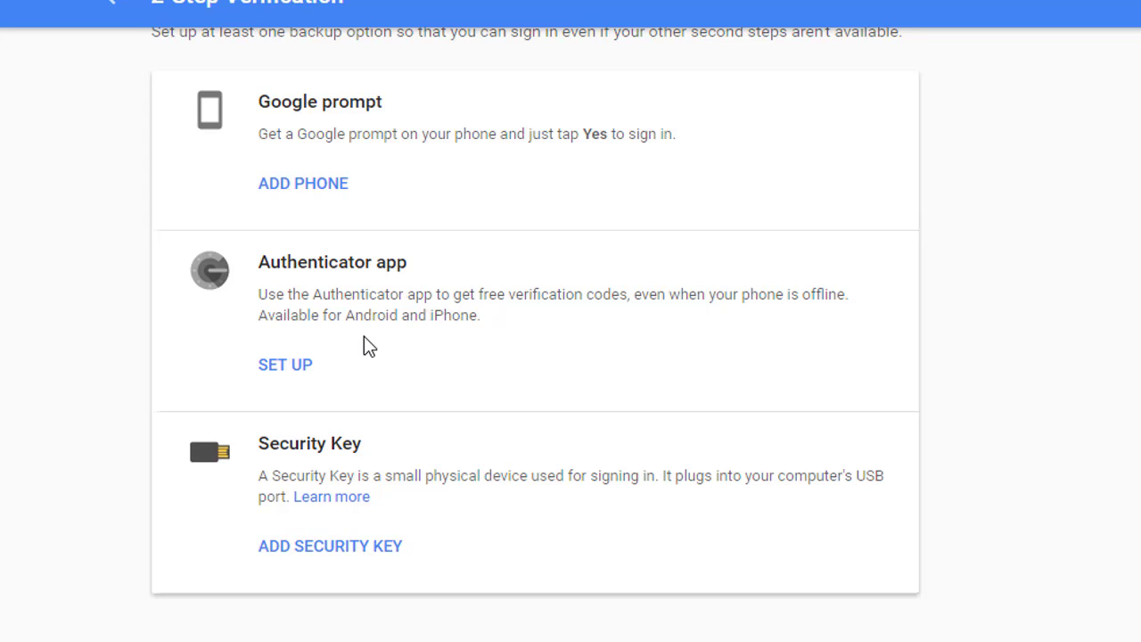
{"action": "mouse_move", "coordinate": [378, 340]}
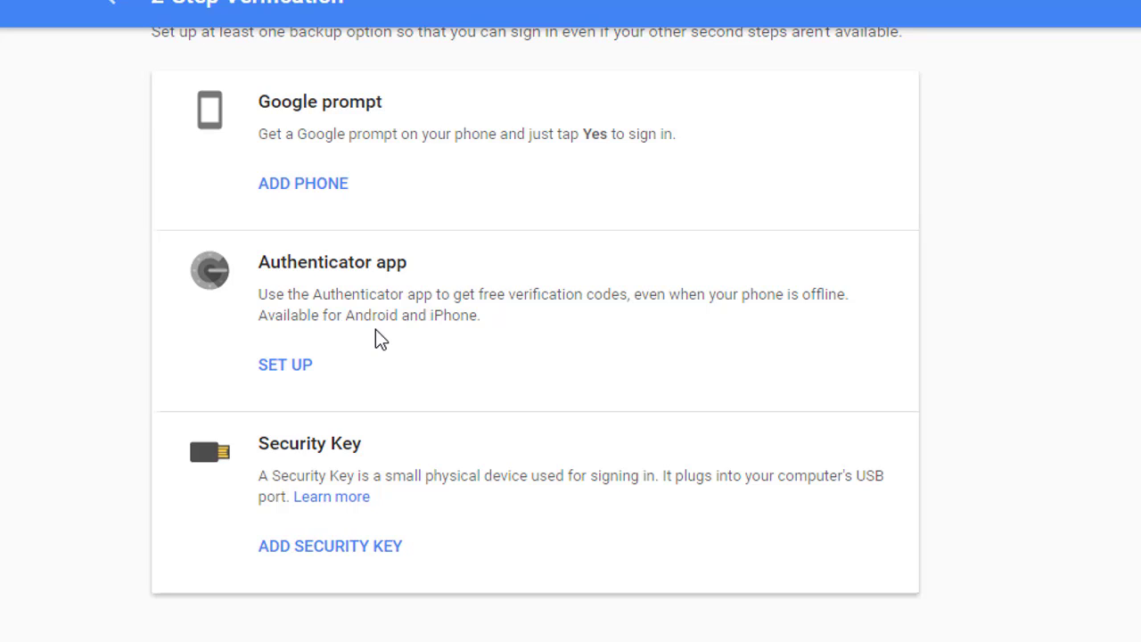
{"action": "mouse_move", "coordinate": [345, 369]}
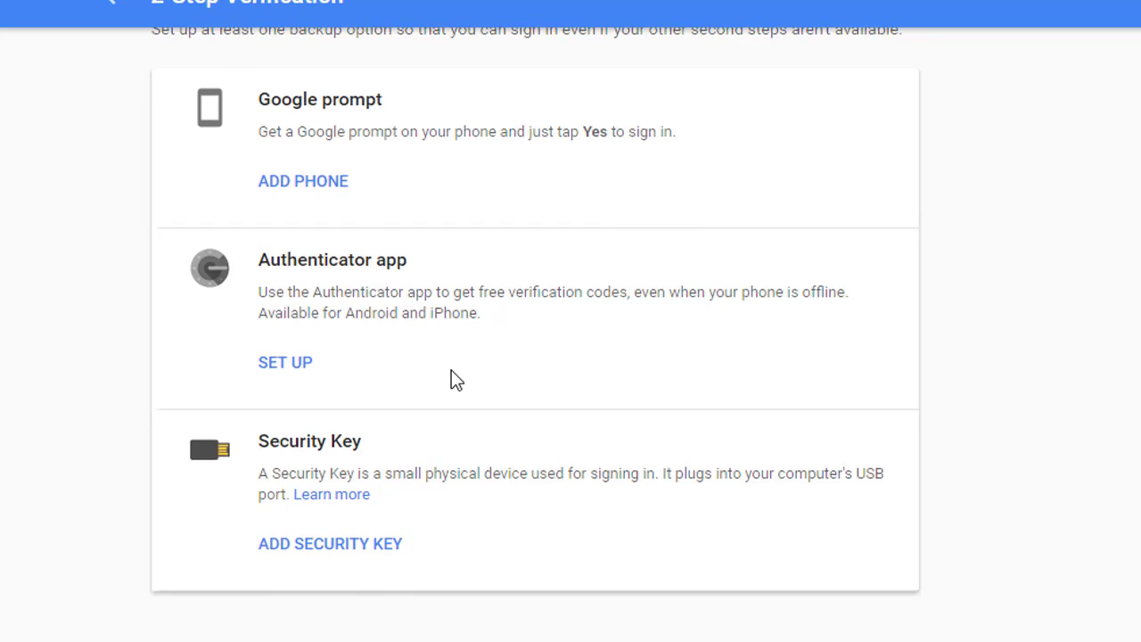
{"action": "scroll", "scroll_direction": "down", "scroll_amount": 3}
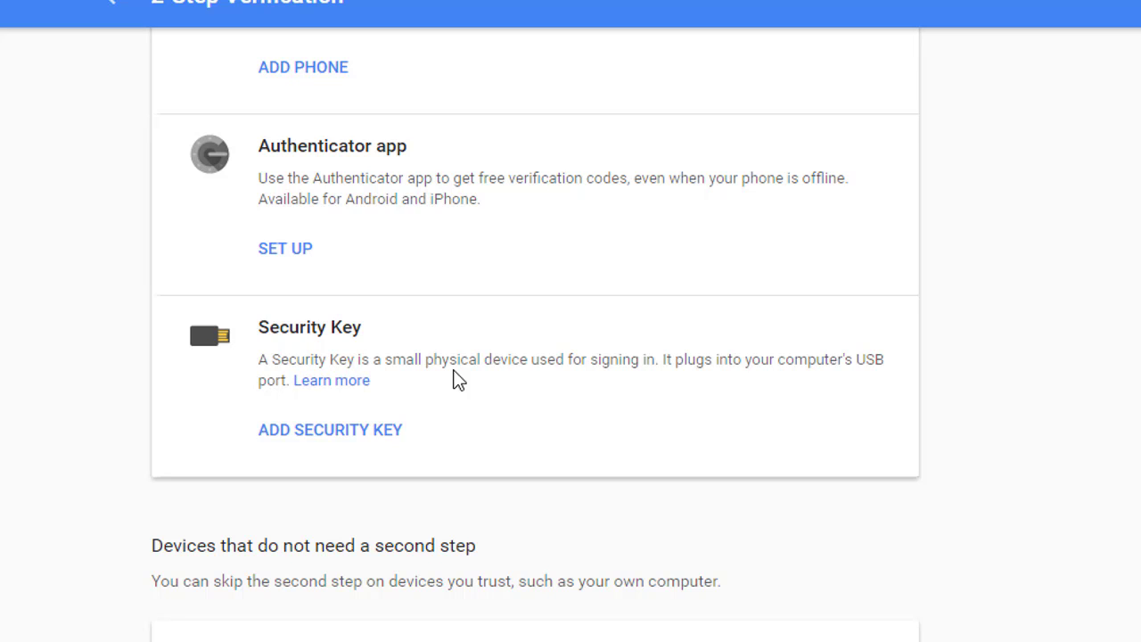
{"action": "mouse_move", "coordinate": [414, 445]}
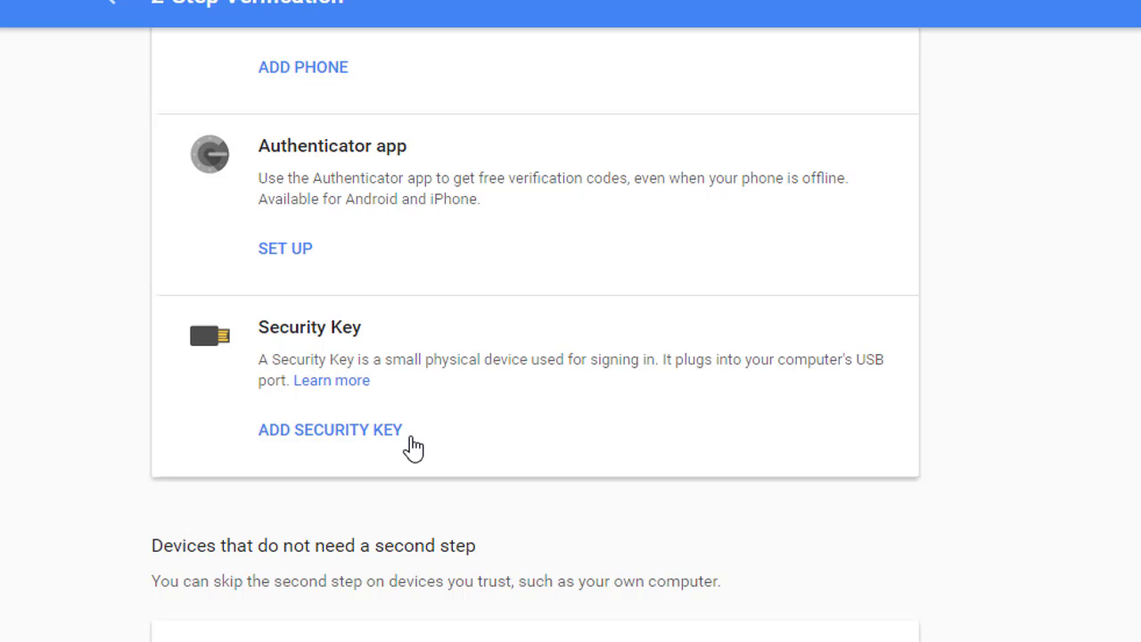
{"action": "mouse_move", "coordinate": [584, 437]}
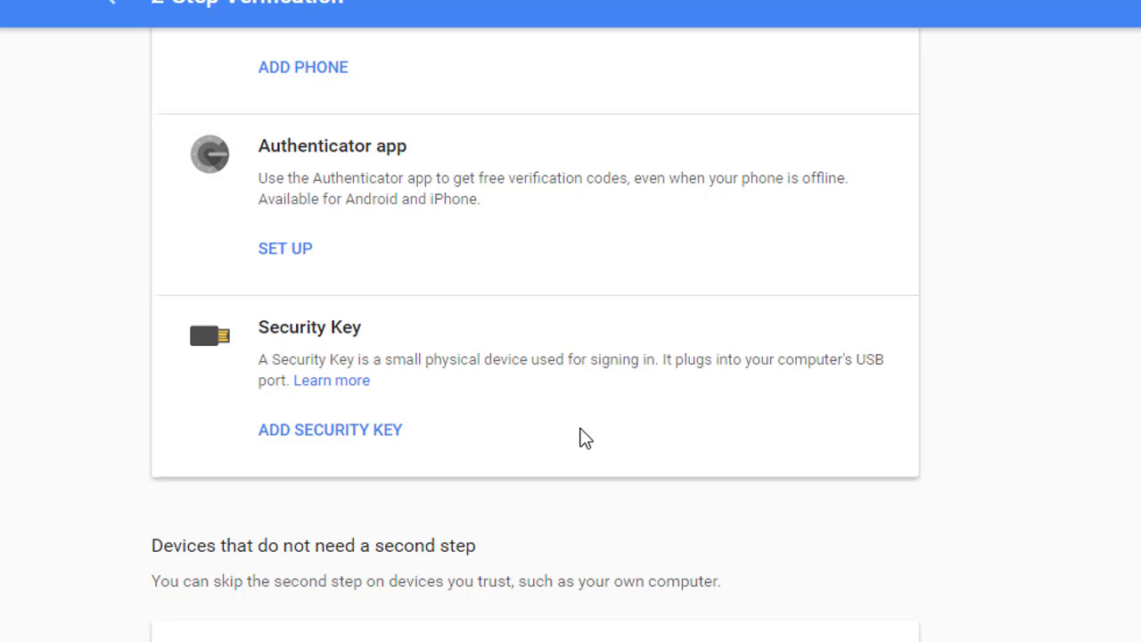
{"action": "mouse_move", "coordinate": [597, 442]}
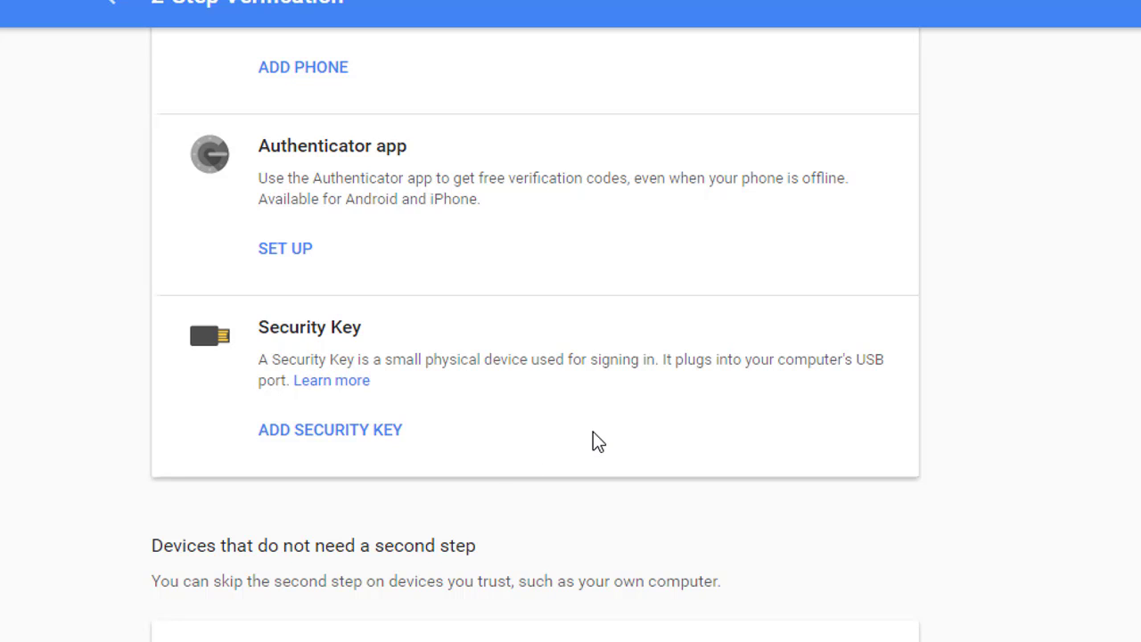
{"action": "mouse_move", "coordinate": [563, 439]}
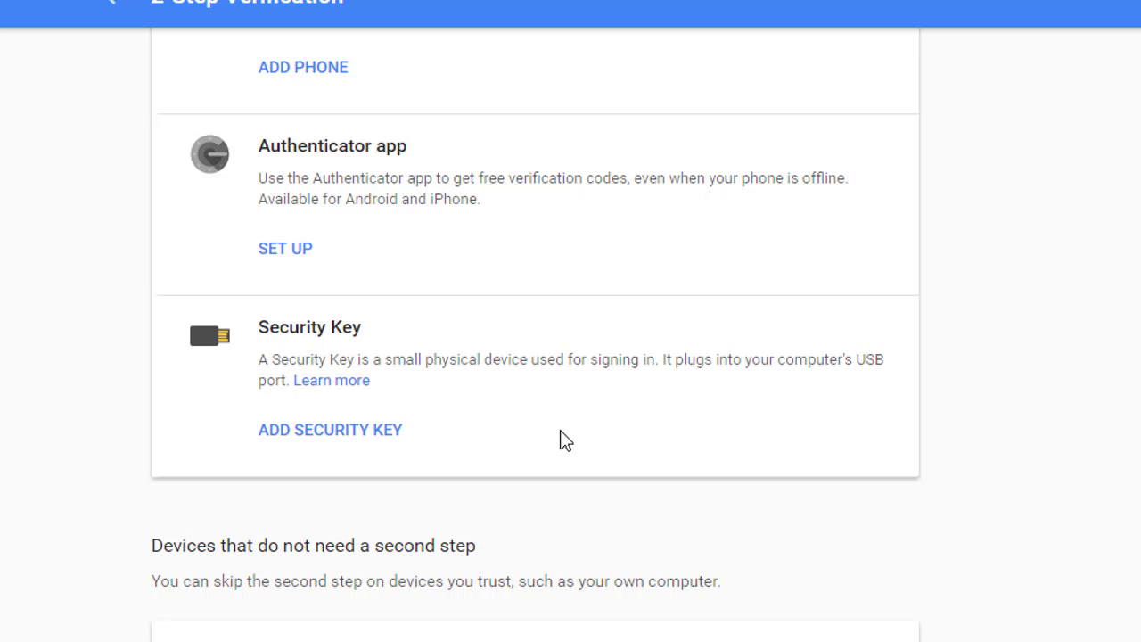
{"action": "scroll", "scroll_direction": "up", "scroll_amount": 3}
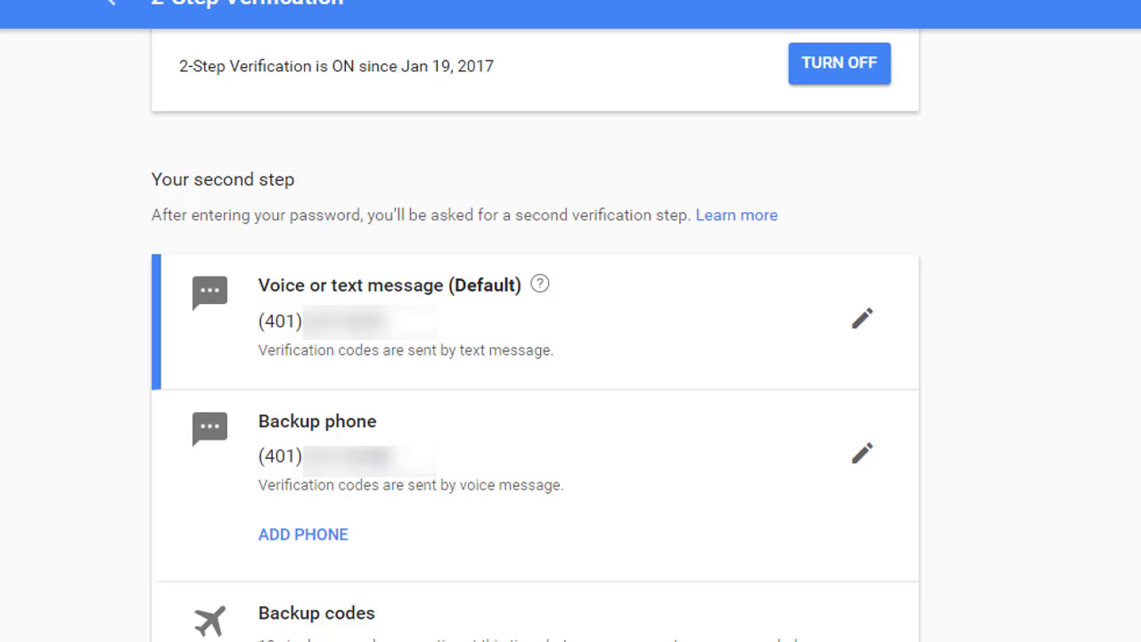
{"action": "scroll", "scroll_direction": "down", "scroll_amount": 3}
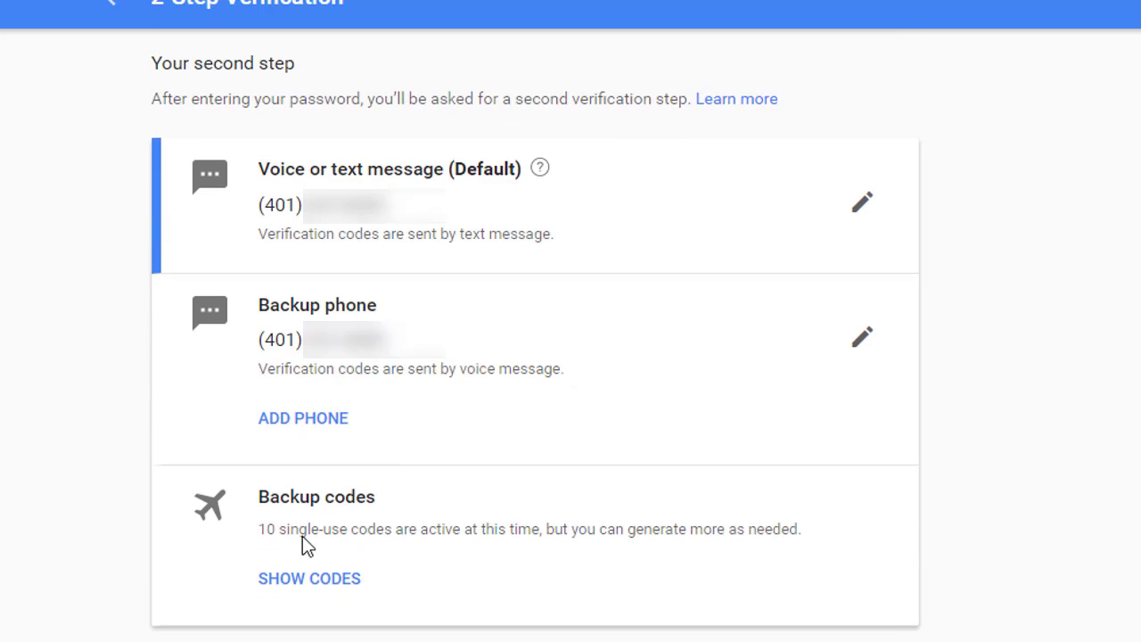
{"action": "mouse_move", "coordinate": [331, 524]}
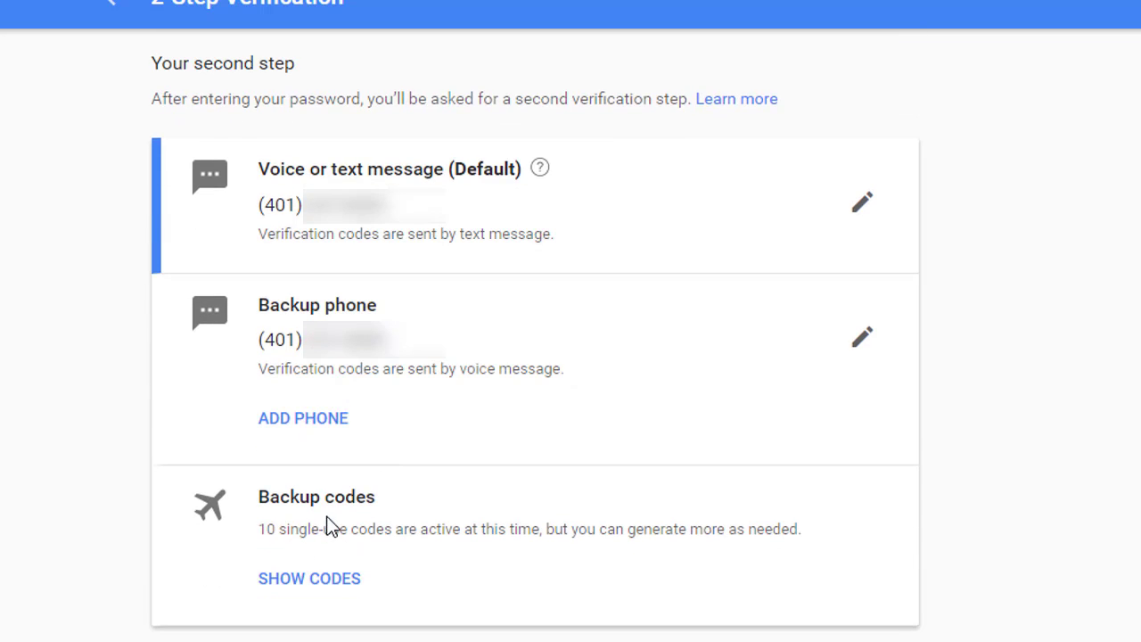
{"action": "mouse_move", "coordinate": [456, 547]}
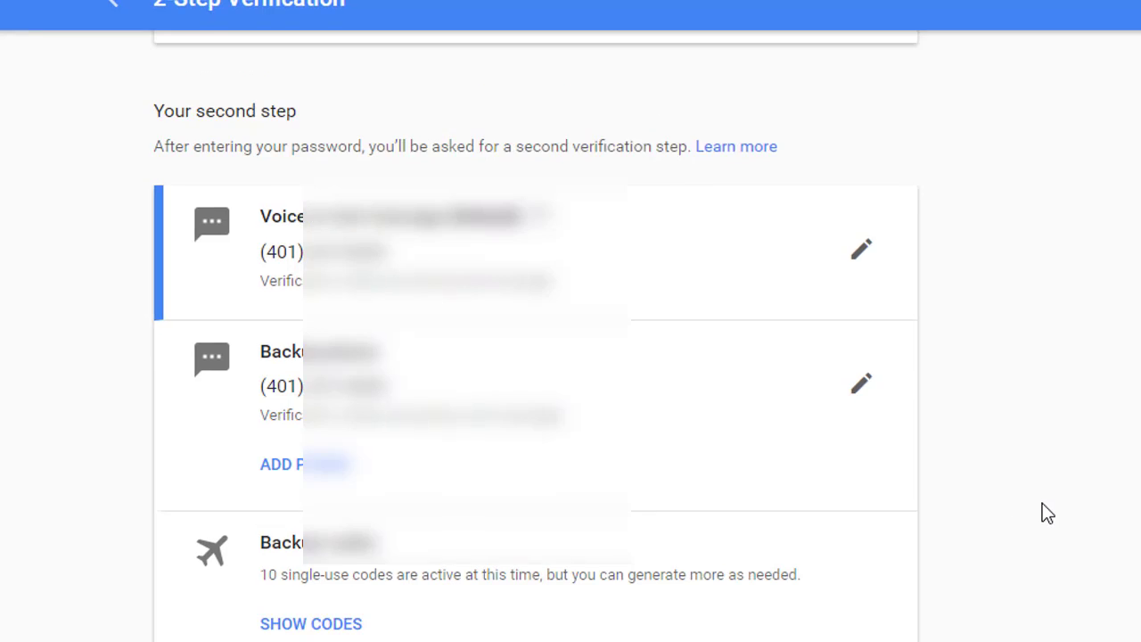
Step: Sign out, then sign back in with the rwilliams email and password to reach the code prompt
{"action": "left_click", "coordinate": [1085, 85]}
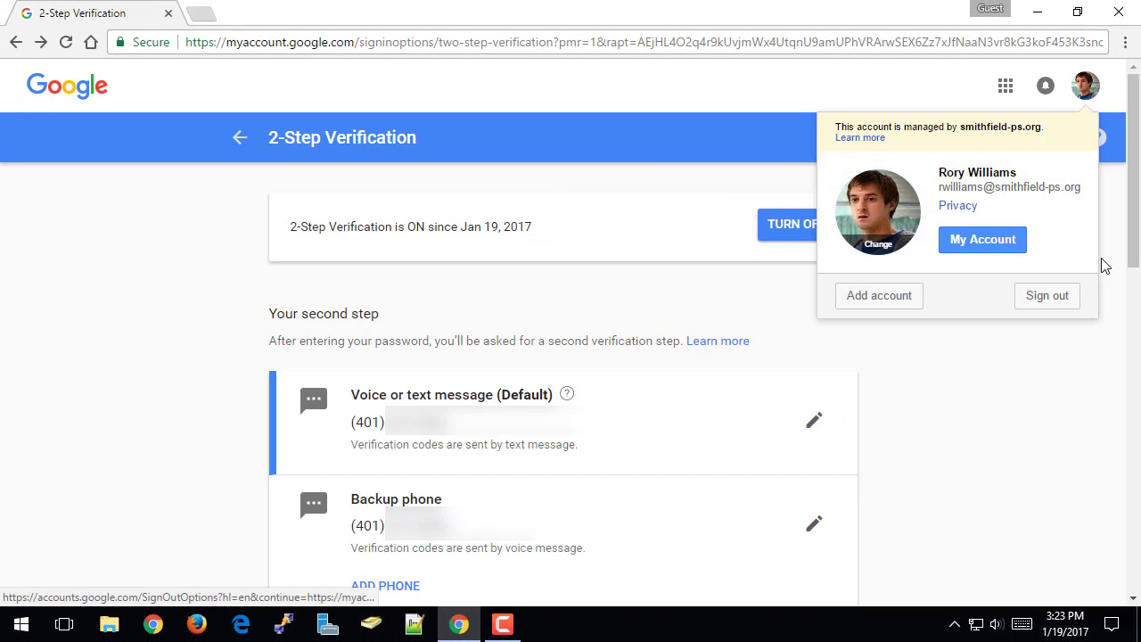
{"action": "left_click", "coordinate": [1046, 296]}
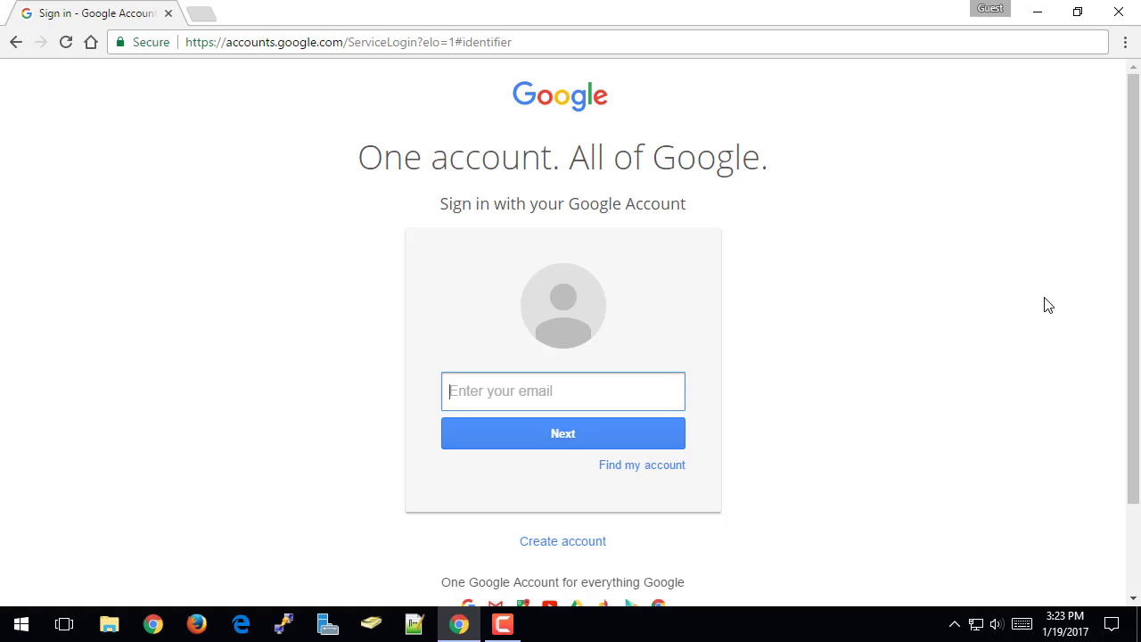
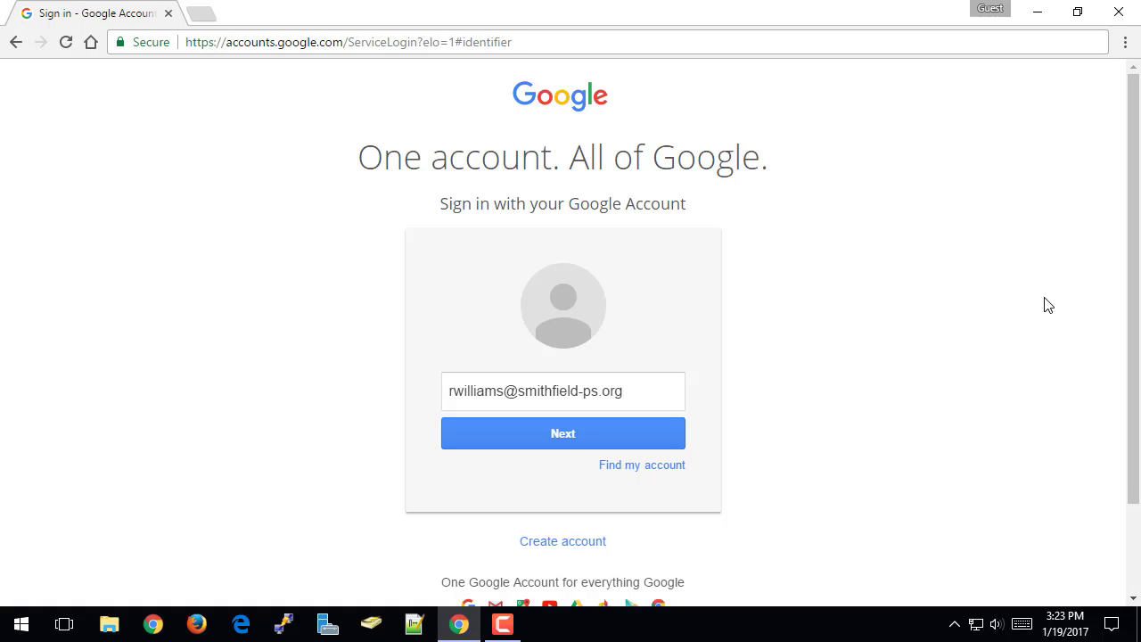
{"action": "left_click", "coordinate": [564, 433]}
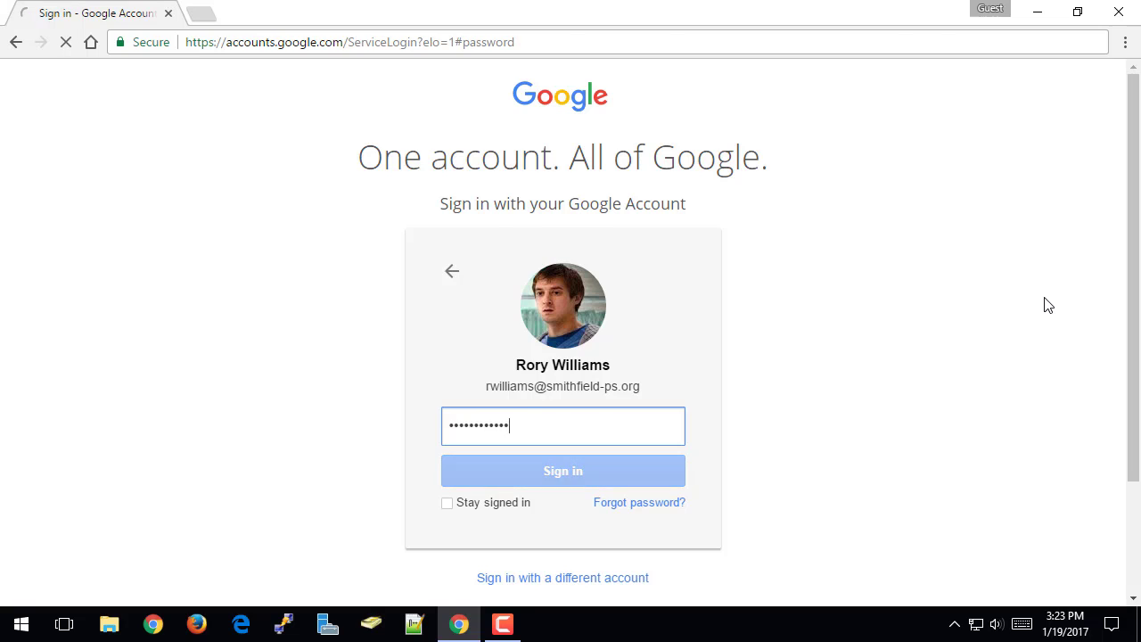
{"action": "left_click", "coordinate": [564, 471]}
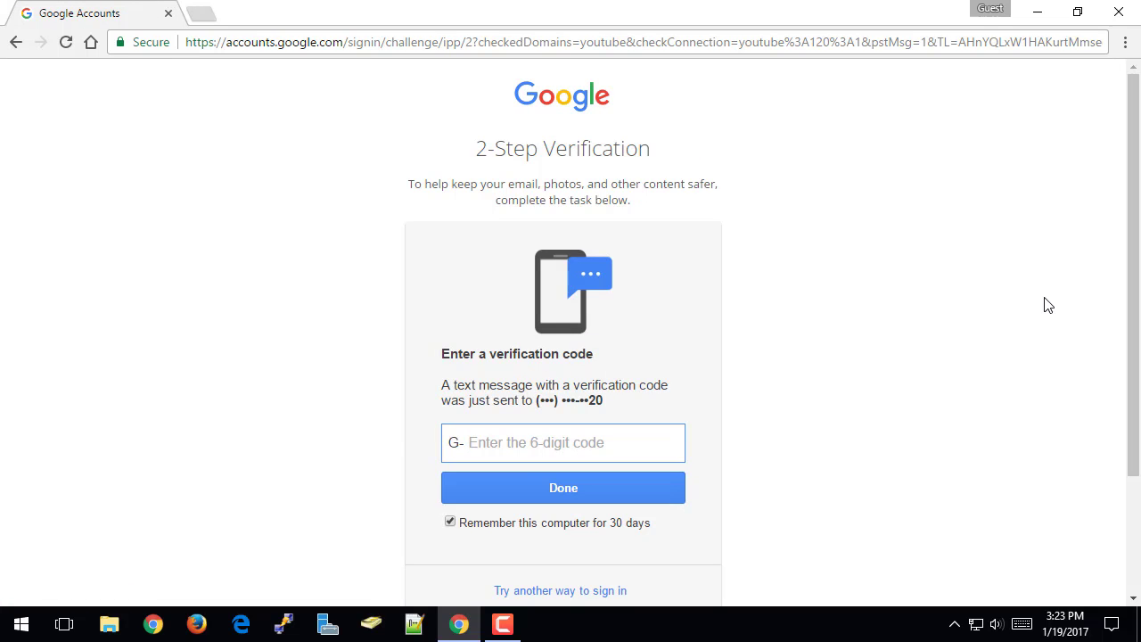
Step: Switch off 'Remember this computer for 30 days' on the verification code prompt
{"action": "left_click", "coordinate": [563, 442]}
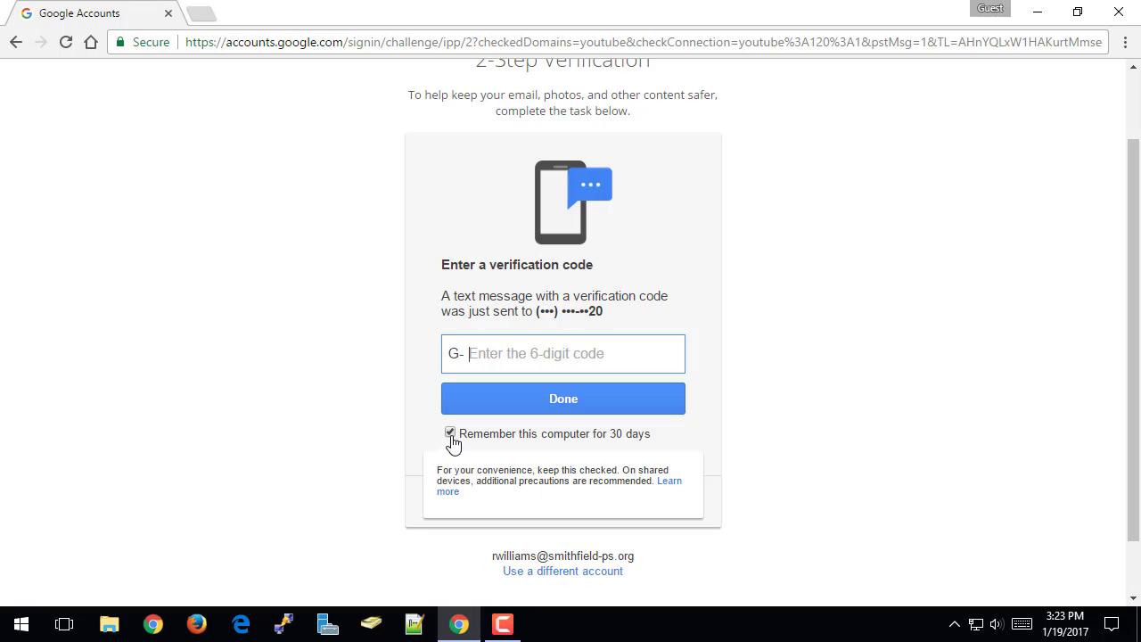
{"action": "left_click", "coordinate": [449, 433]}
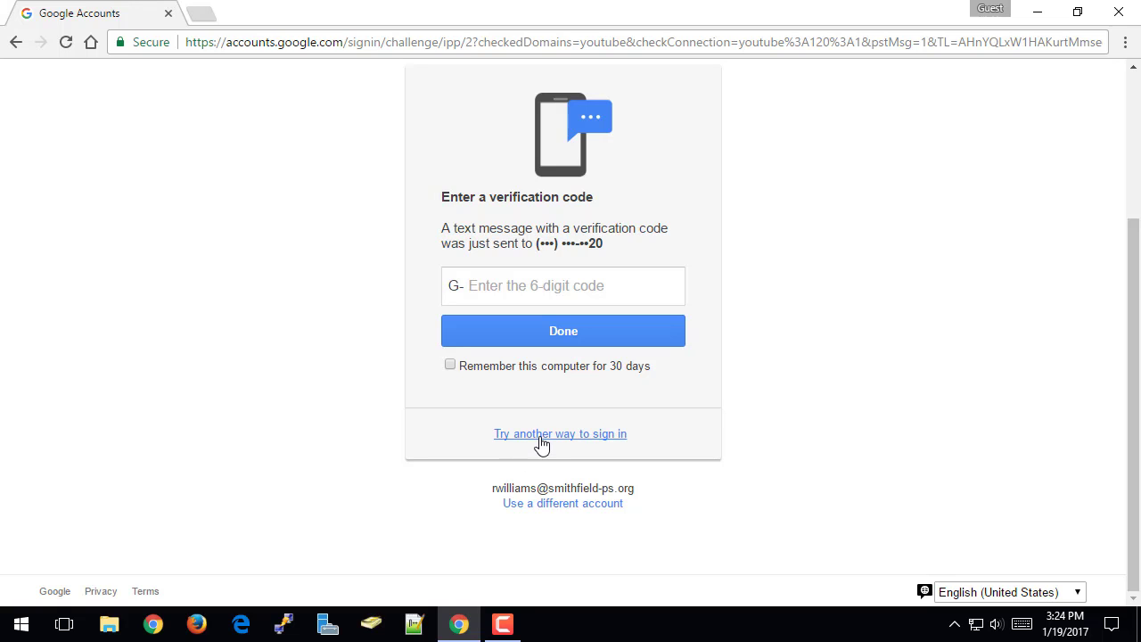
Step: Show the other verification methods: text message, phone call, backup codes, or Google help
{"action": "left_click", "coordinate": [559, 433]}
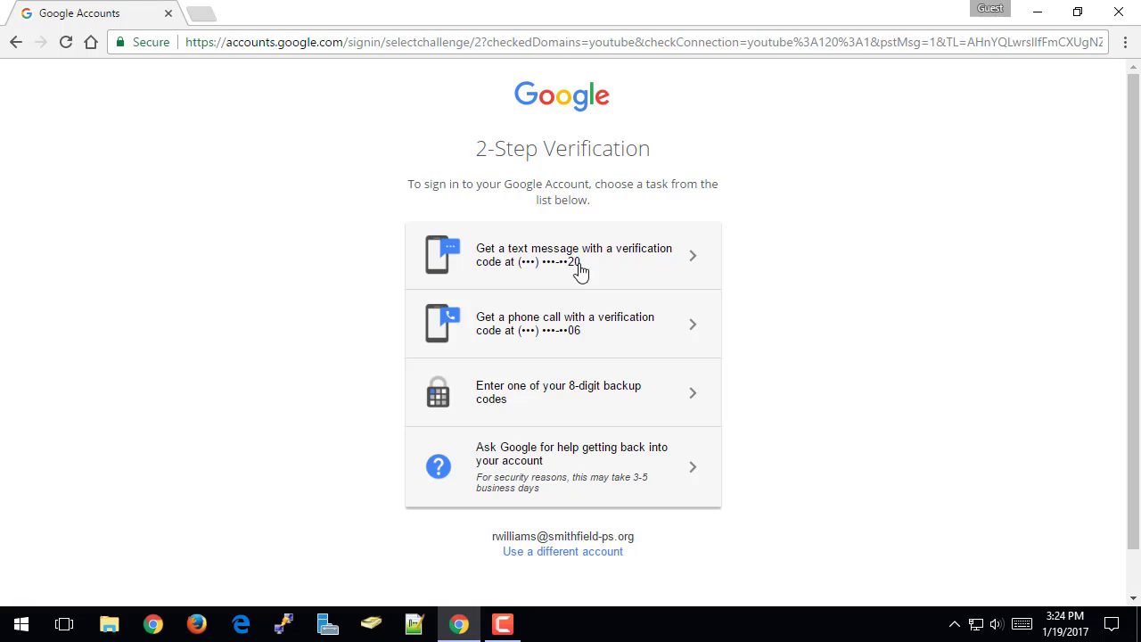
{"action": "mouse_move", "coordinate": [620, 403]}
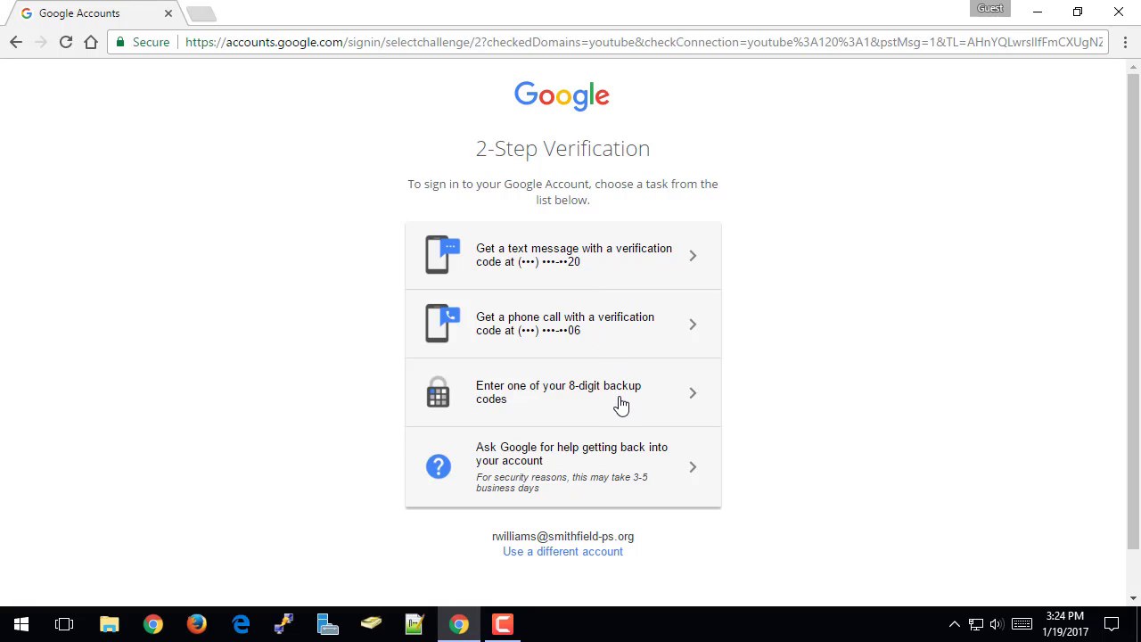
{"action": "mouse_move", "coordinate": [613, 267]}
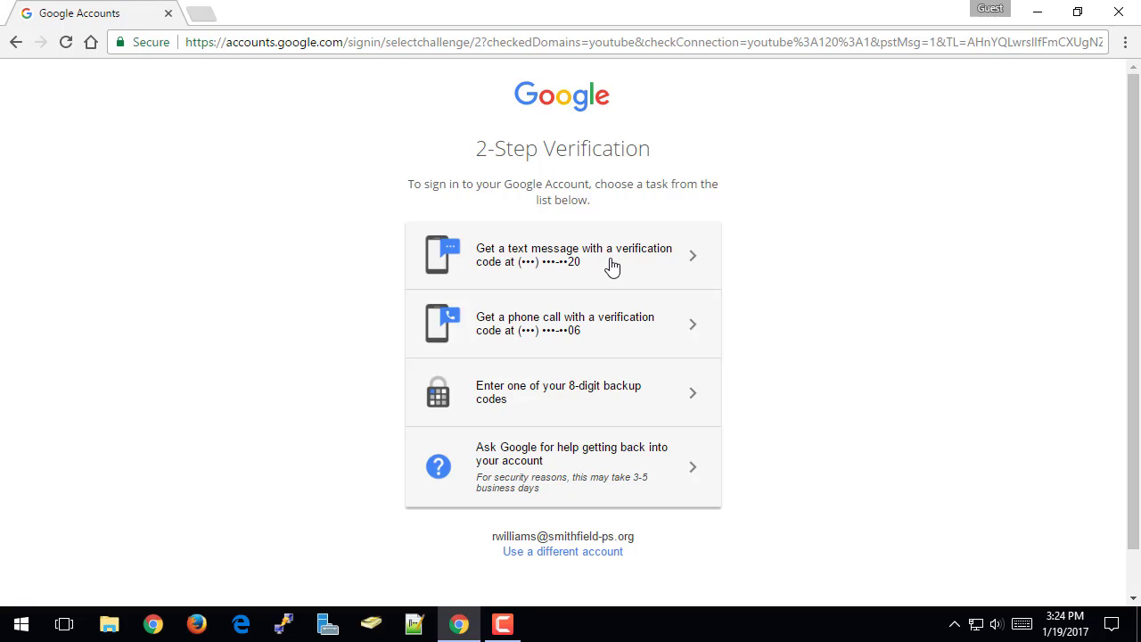
{"action": "mouse_move", "coordinate": [595, 278]}
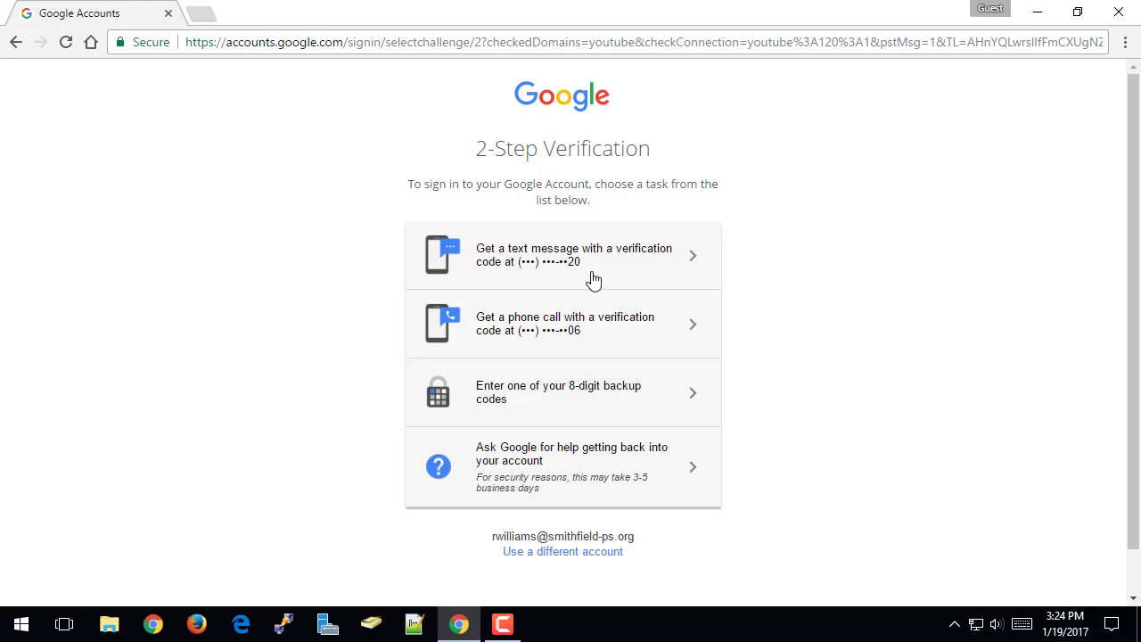
{"action": "mouse_move", "coordinate": [631, 337]}
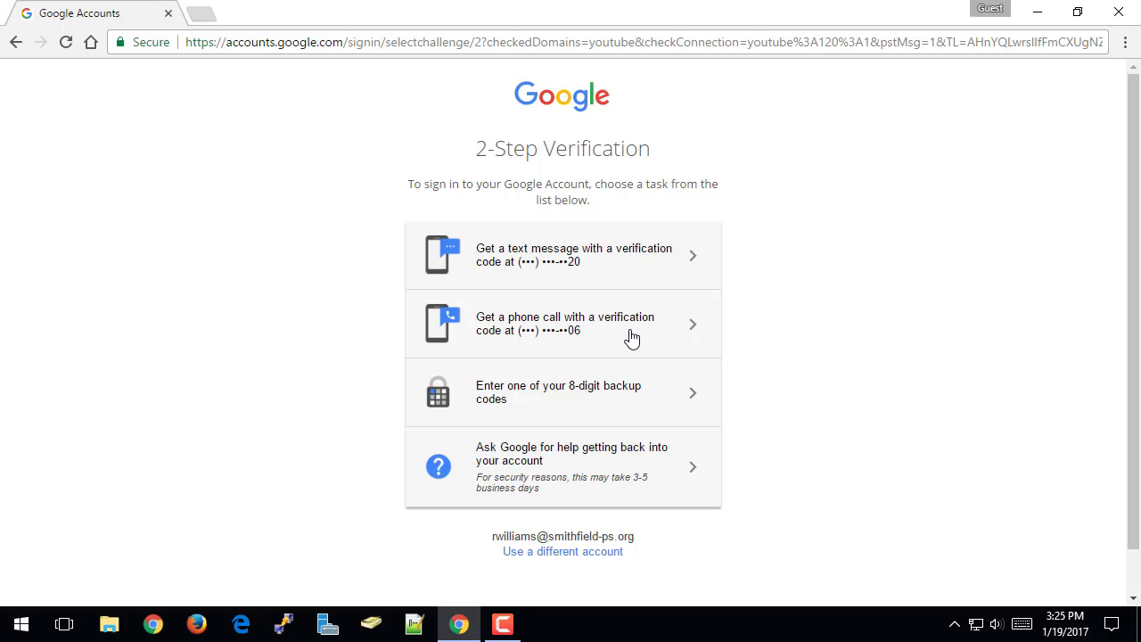
{"action": "mouse_move", "coordinate": [631, 385]}
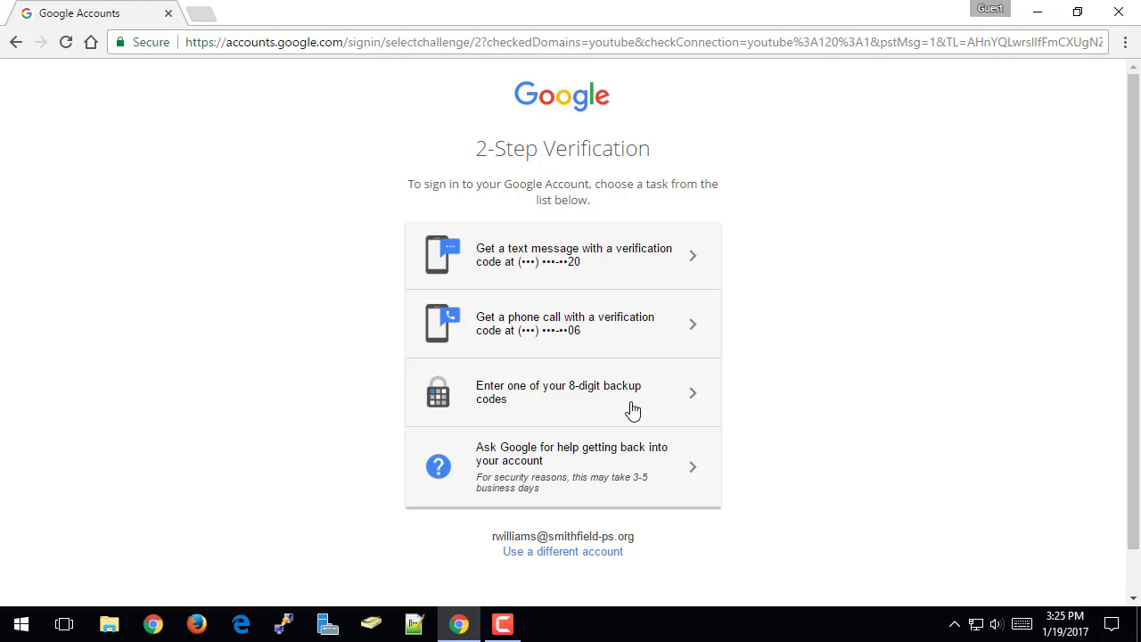
{"action": "mouse_move", "coordinate": [607, 253]}
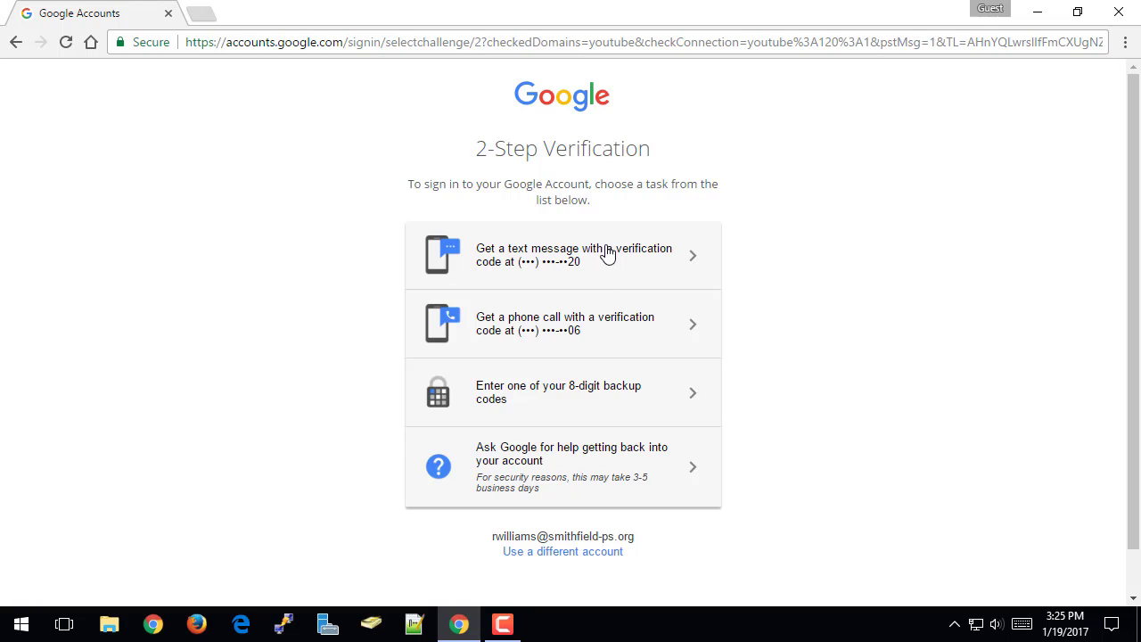
Step: Receive the code by text message, enter the 6-digit code and submit it to reach My Account
{"action": "left_click", "coordinate": [561, 255]}
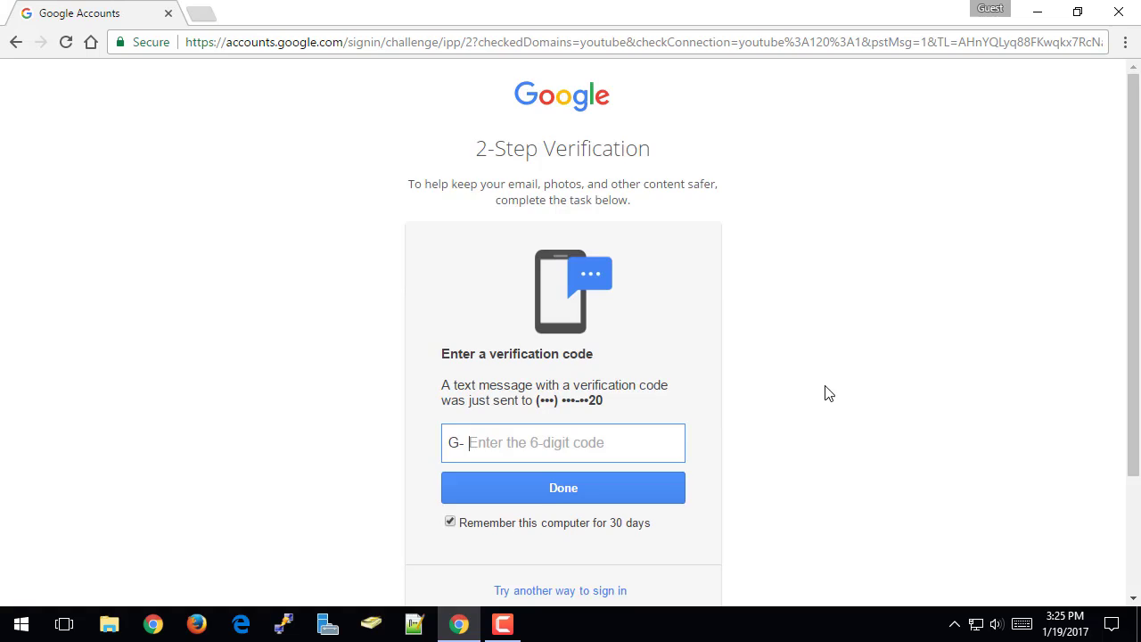
{"action": "scroll", "scroll_direction": "down", "scroll_amount": 3}
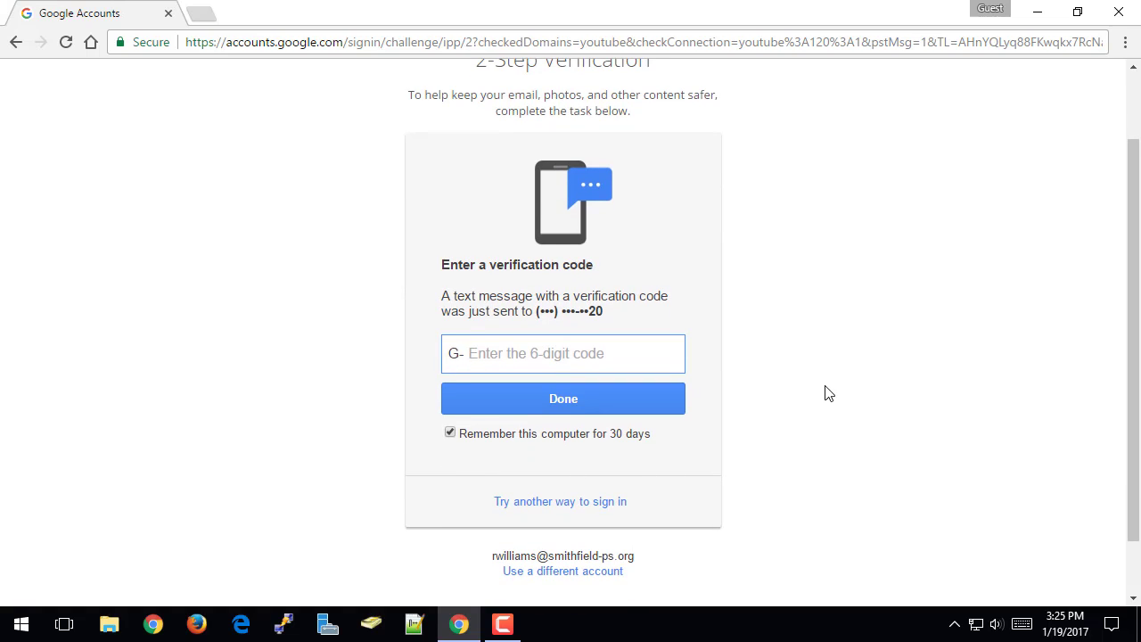
{"action": "left_click", "coordinate": [563, 353]}
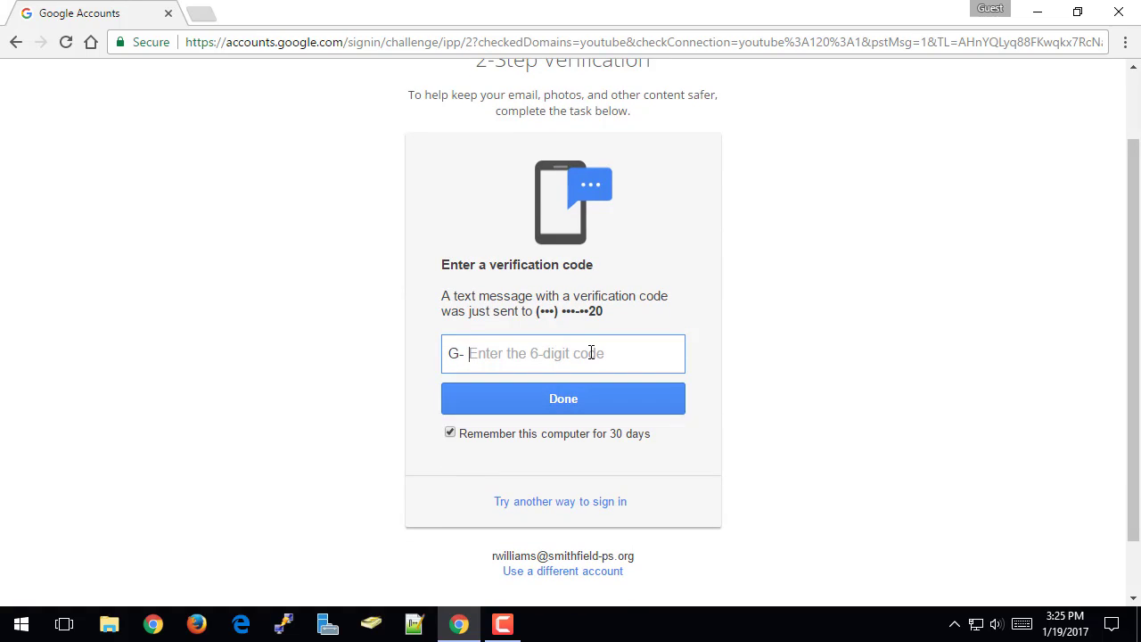
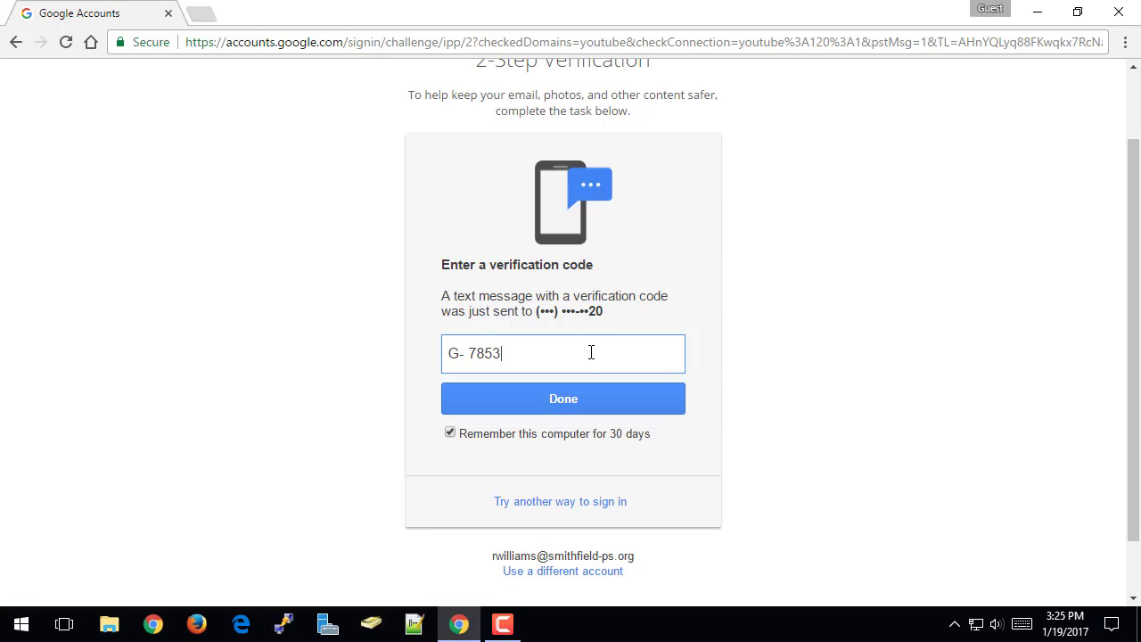
{"action": "left_click", "coordinate": [563, 399]}
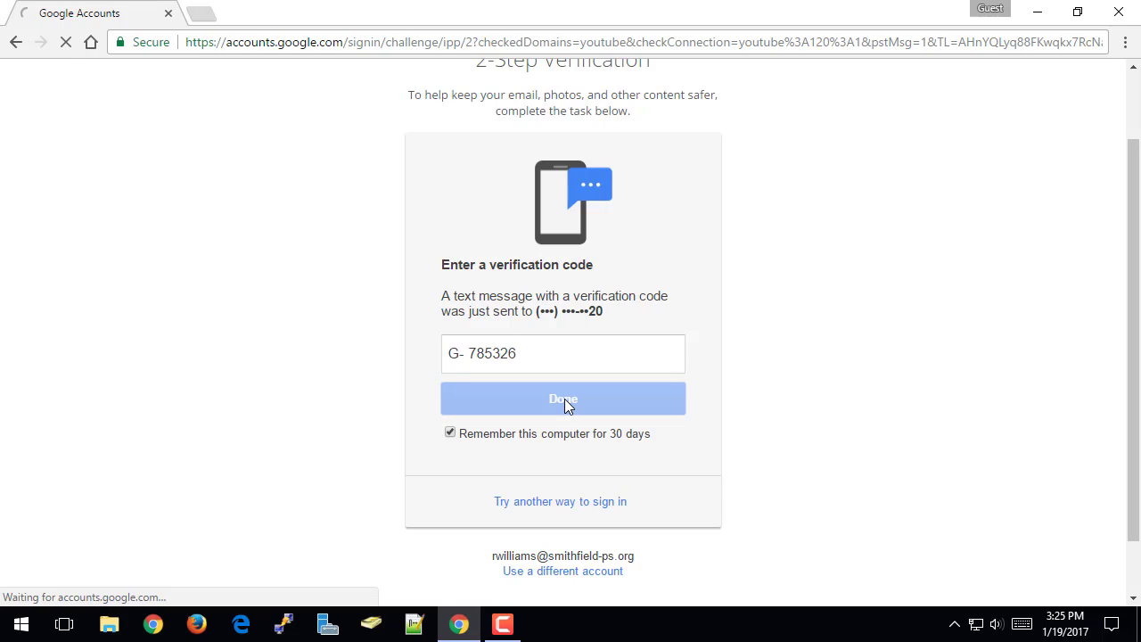
{"action": "left_click", "coordinate": [564, 399]}
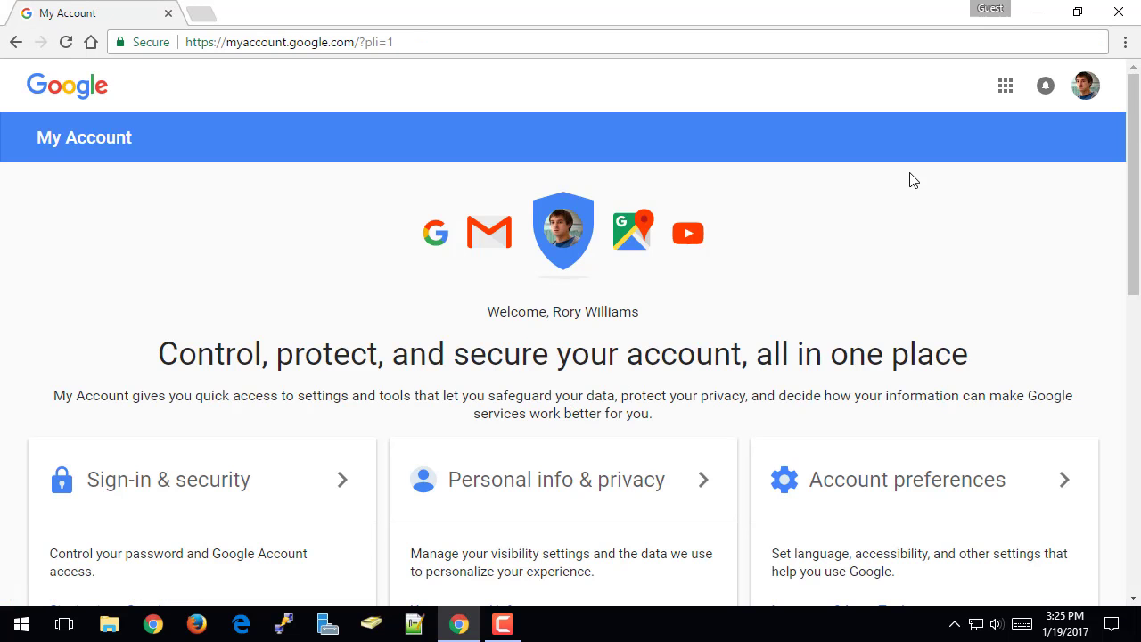
Step: Launch Google Drive from the Google apps grid for the signed-in school account
{"action": "left_click", "coordinate": [1005, 86]}
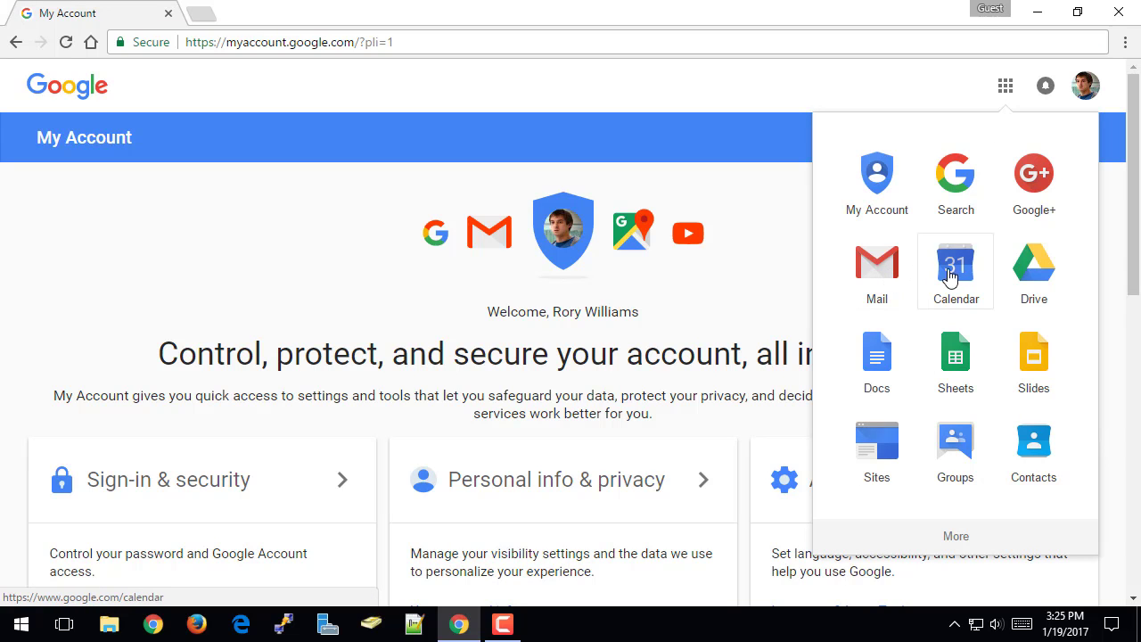
{"action": "left_click", "coordinate": [1033, 267]}
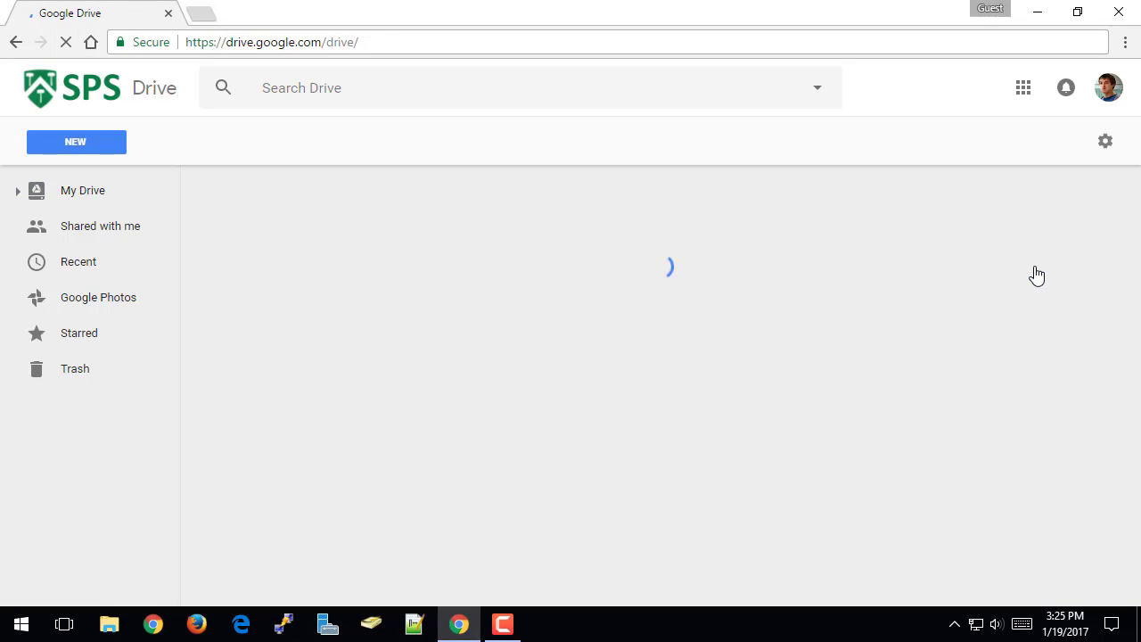